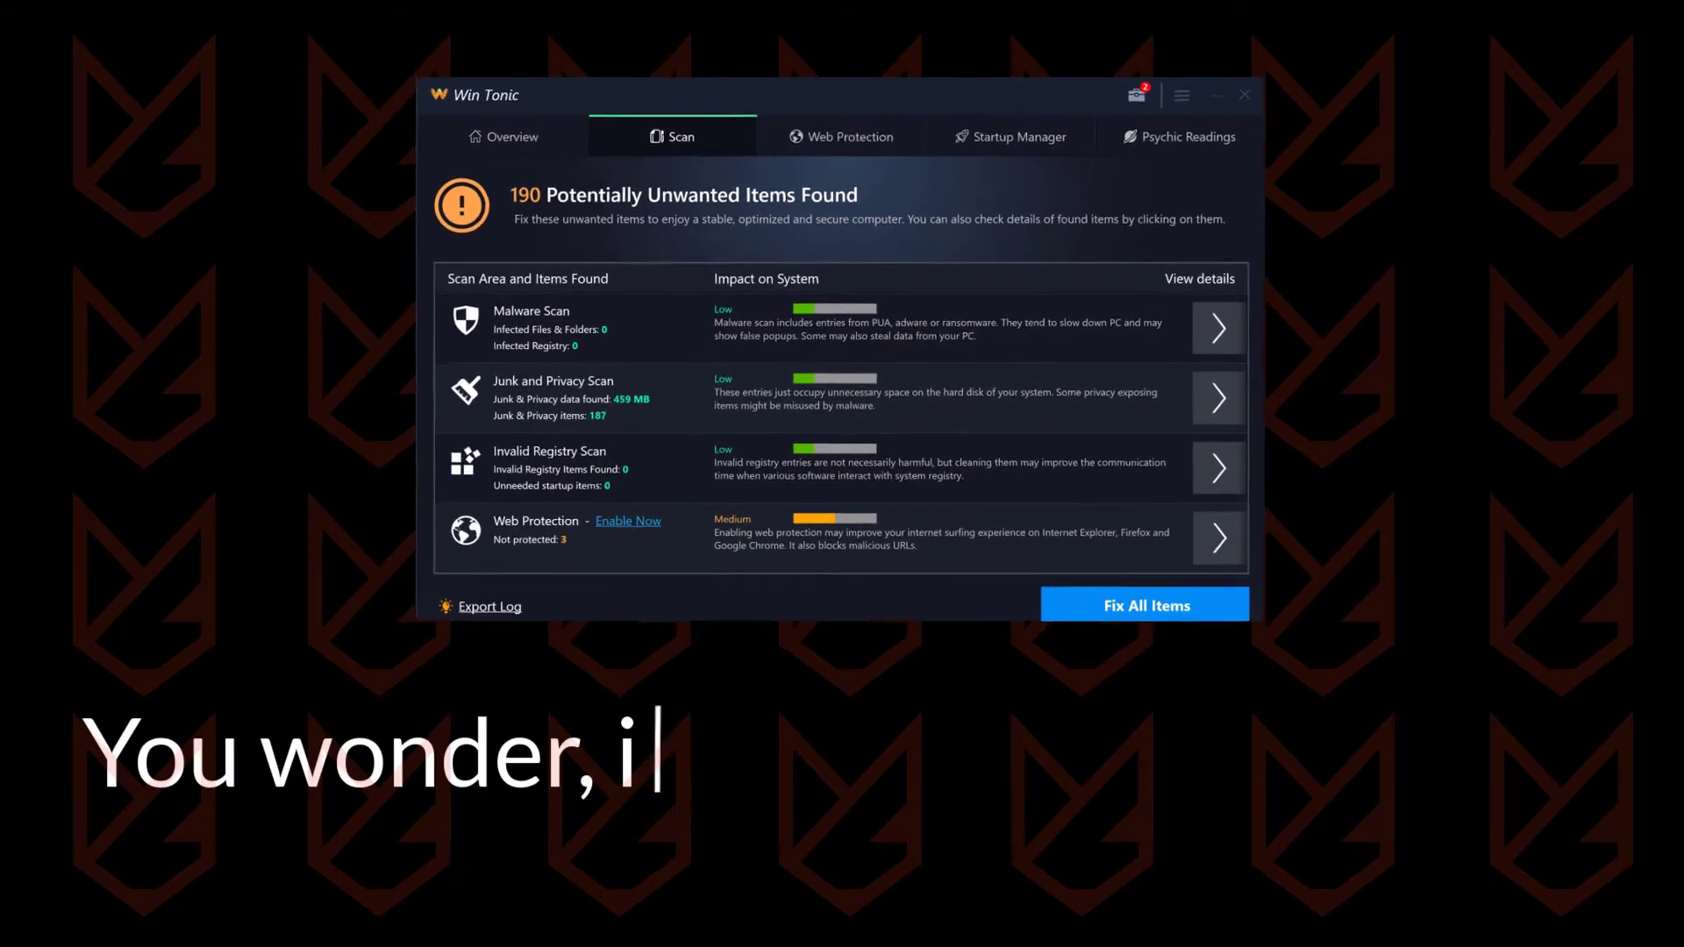
Search the web for whether Win Tonic is genuine software and how to remove it
type("s Win Tonic is a virus or genuine software?")
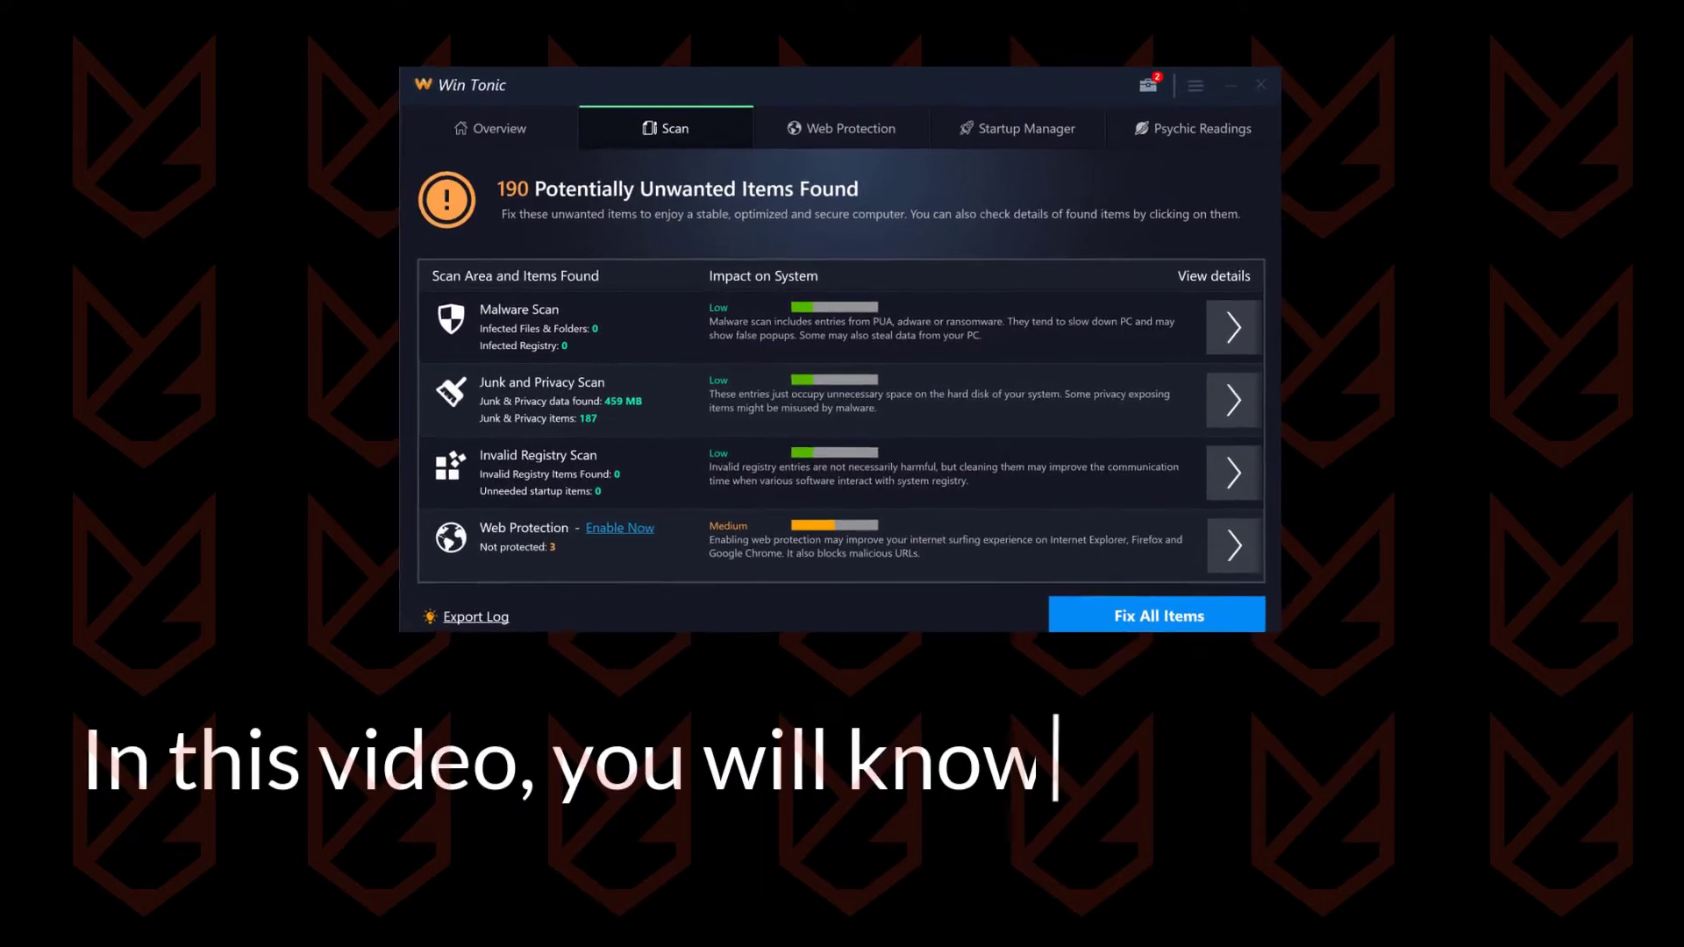
type("how to remove Win Tonic and how it ent")
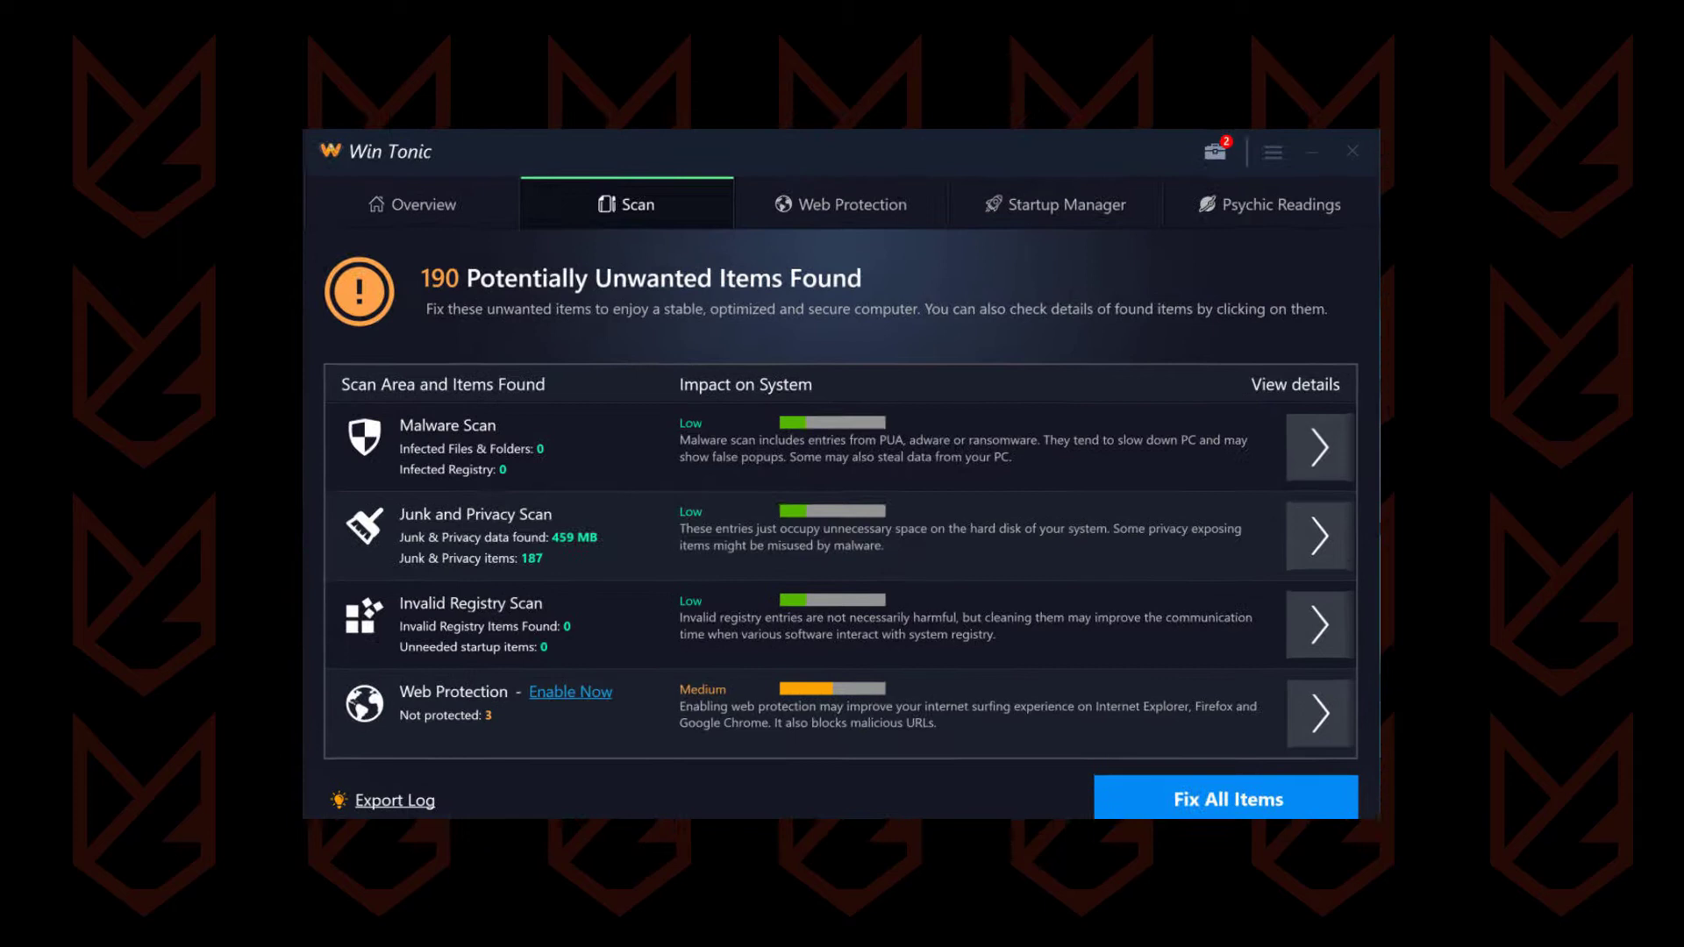
left_click(1351, 151)
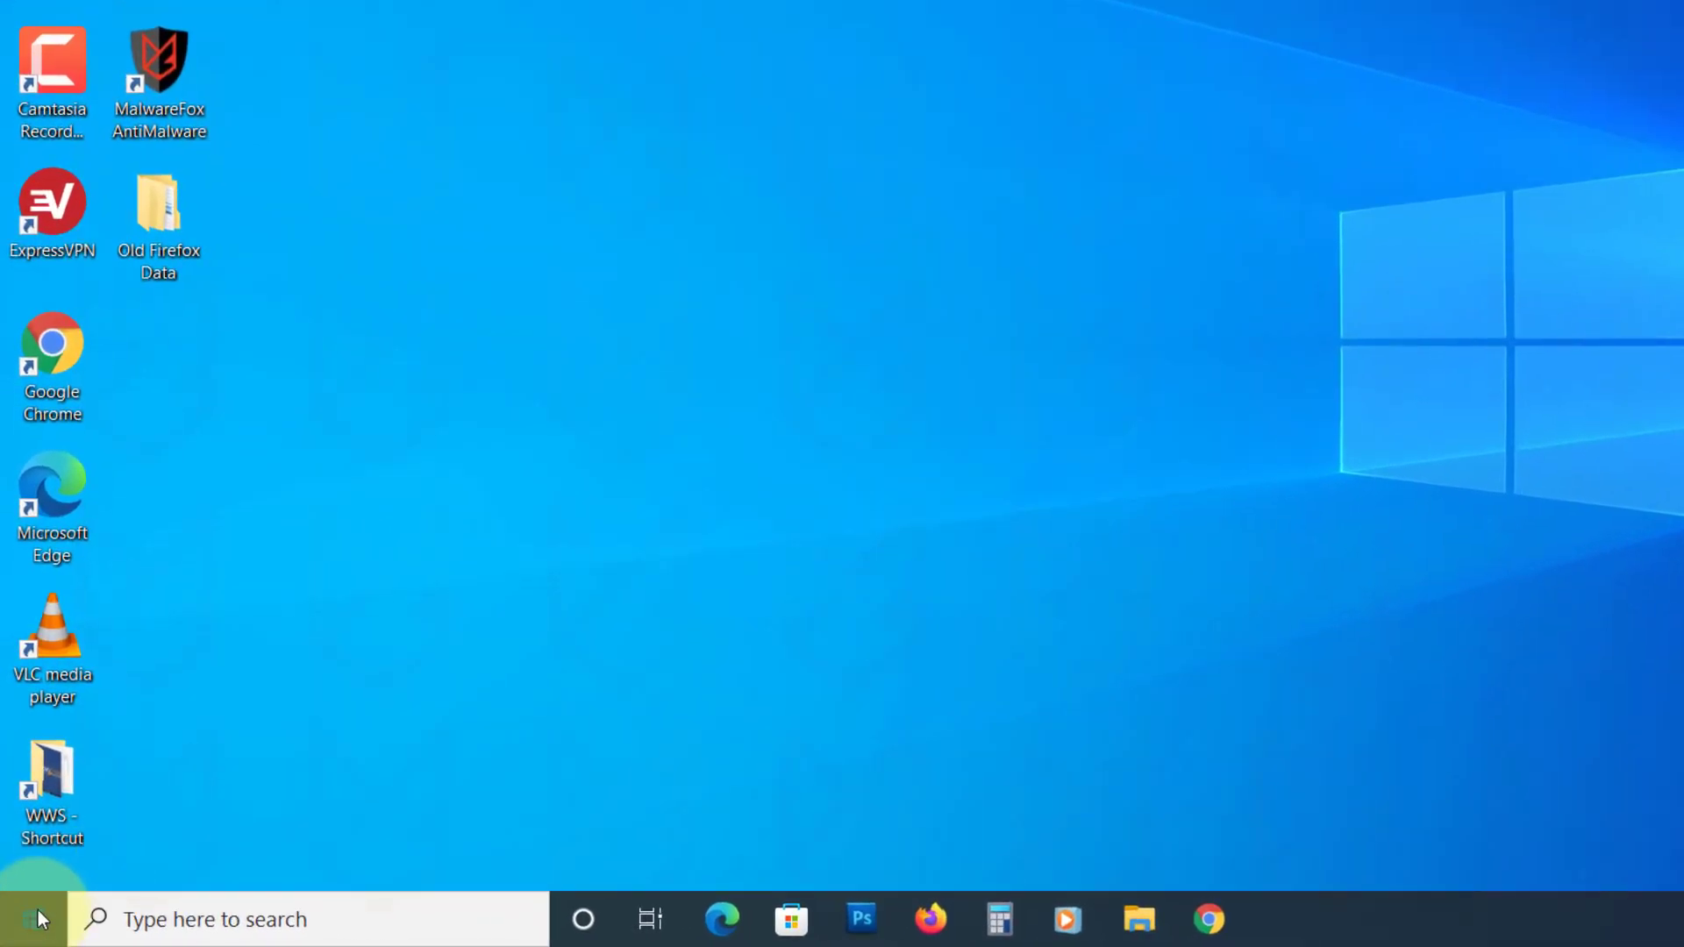
Find Control Panel via Start search and show its Programs and Features list
type("controlp")
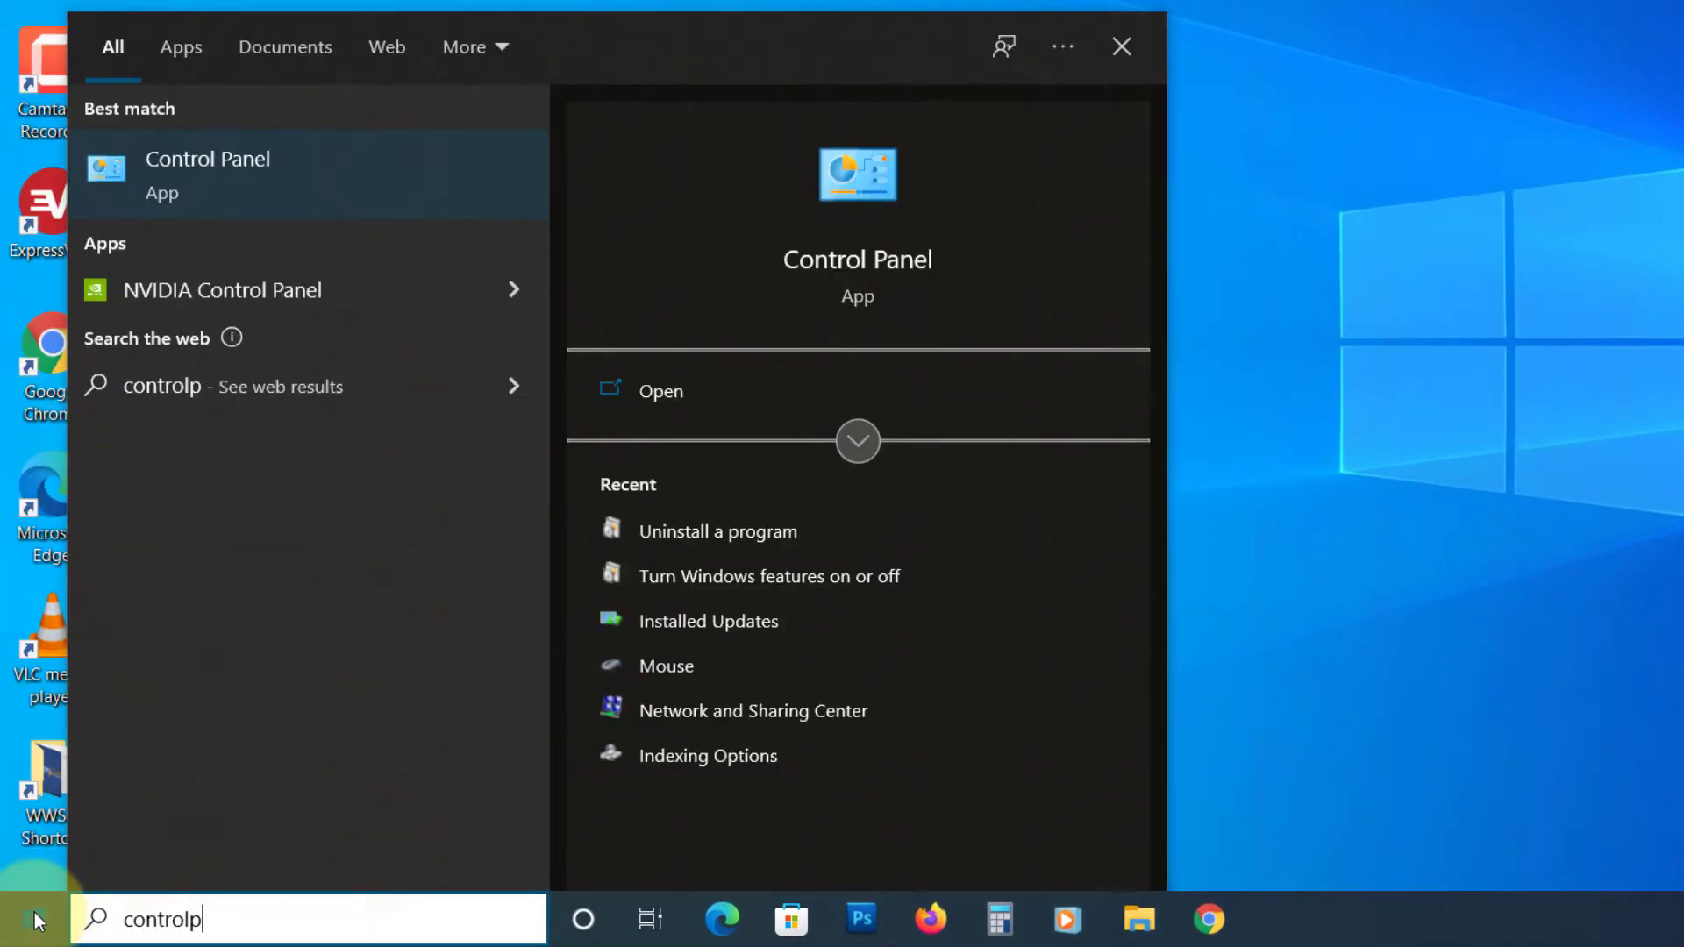
type("control panel")
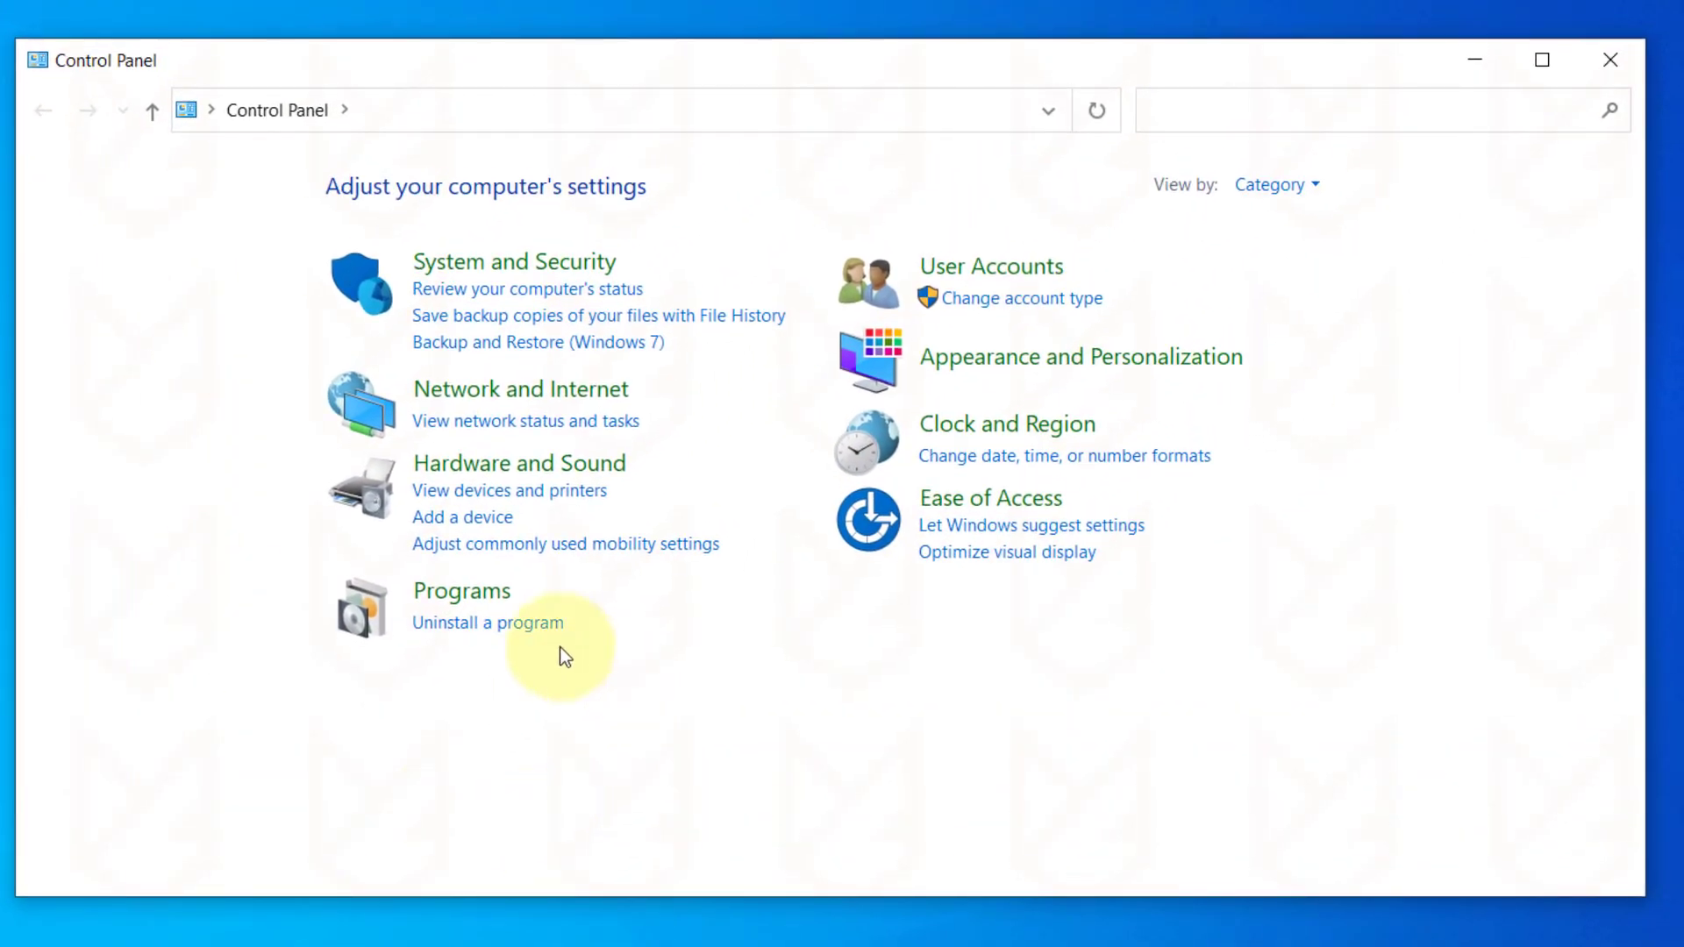
left_click(488, 623)
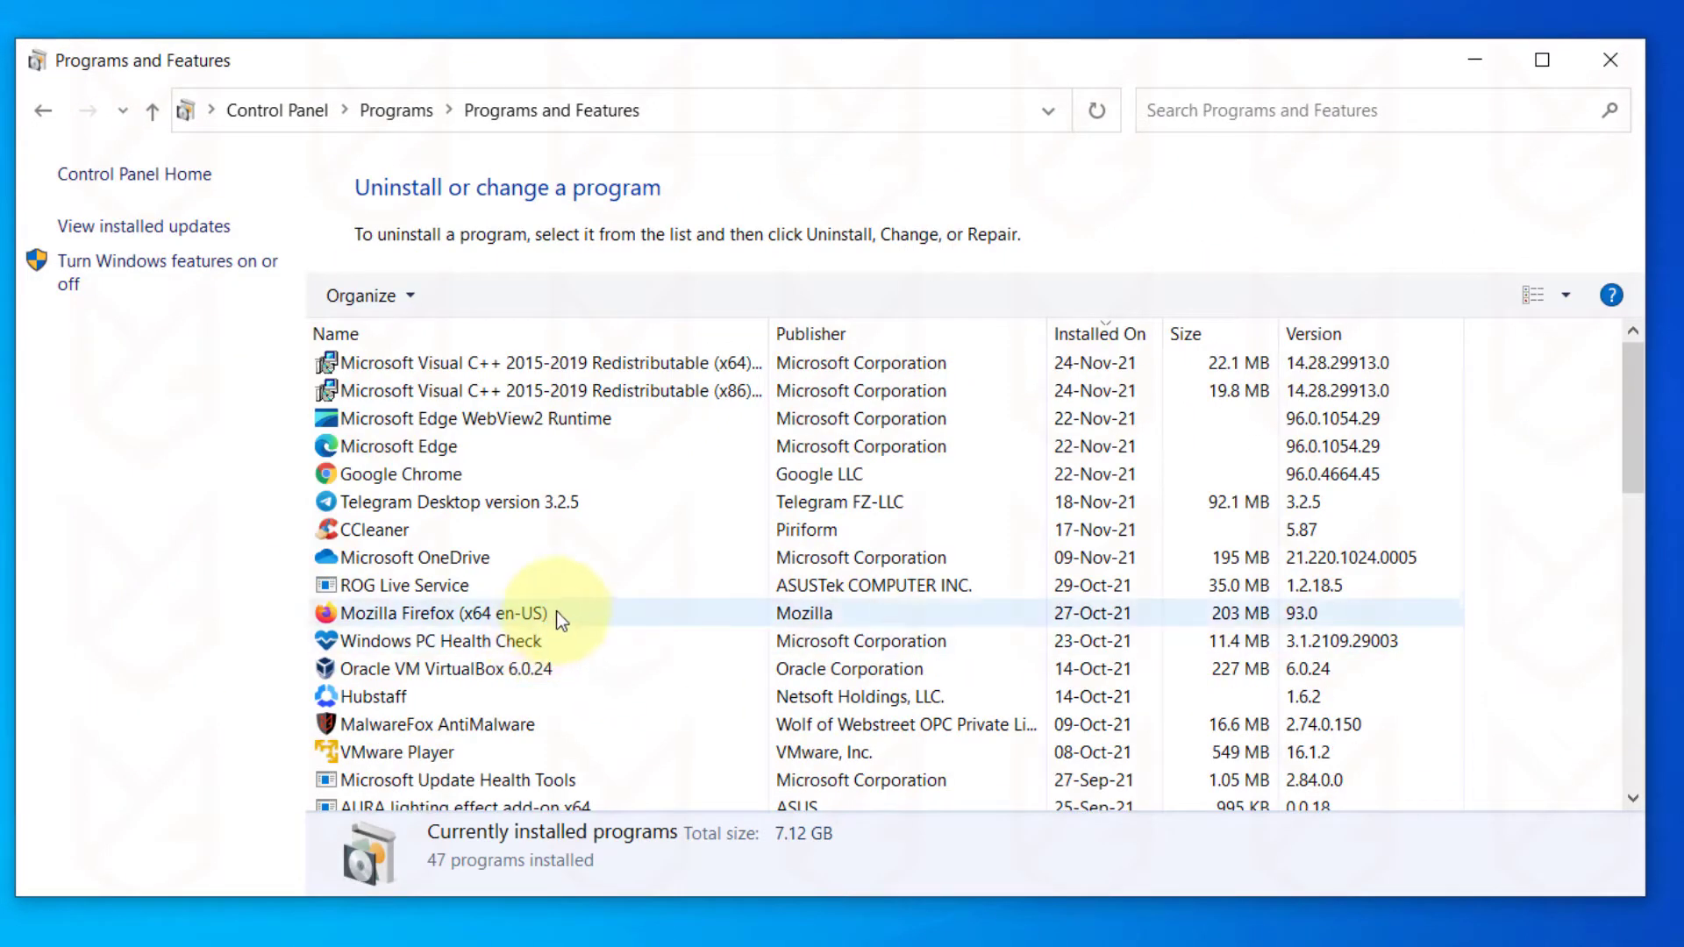
Select CCleaner in the list and confirm its uninstallation
scroll("down", 3)
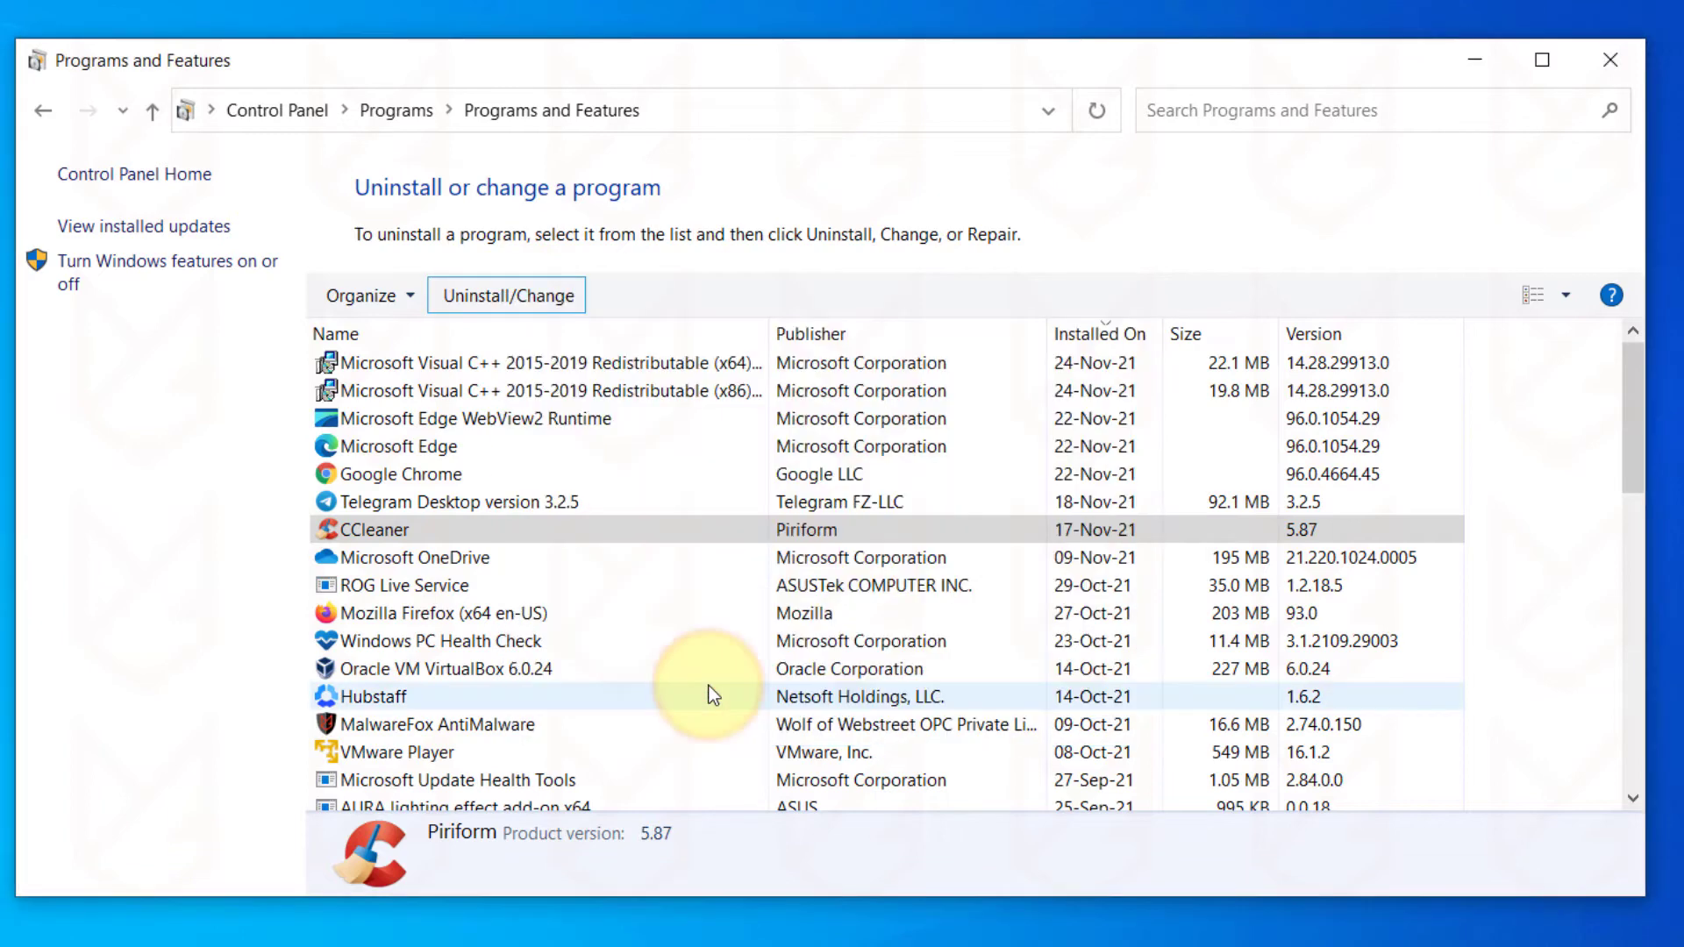
left_click(505, 295)
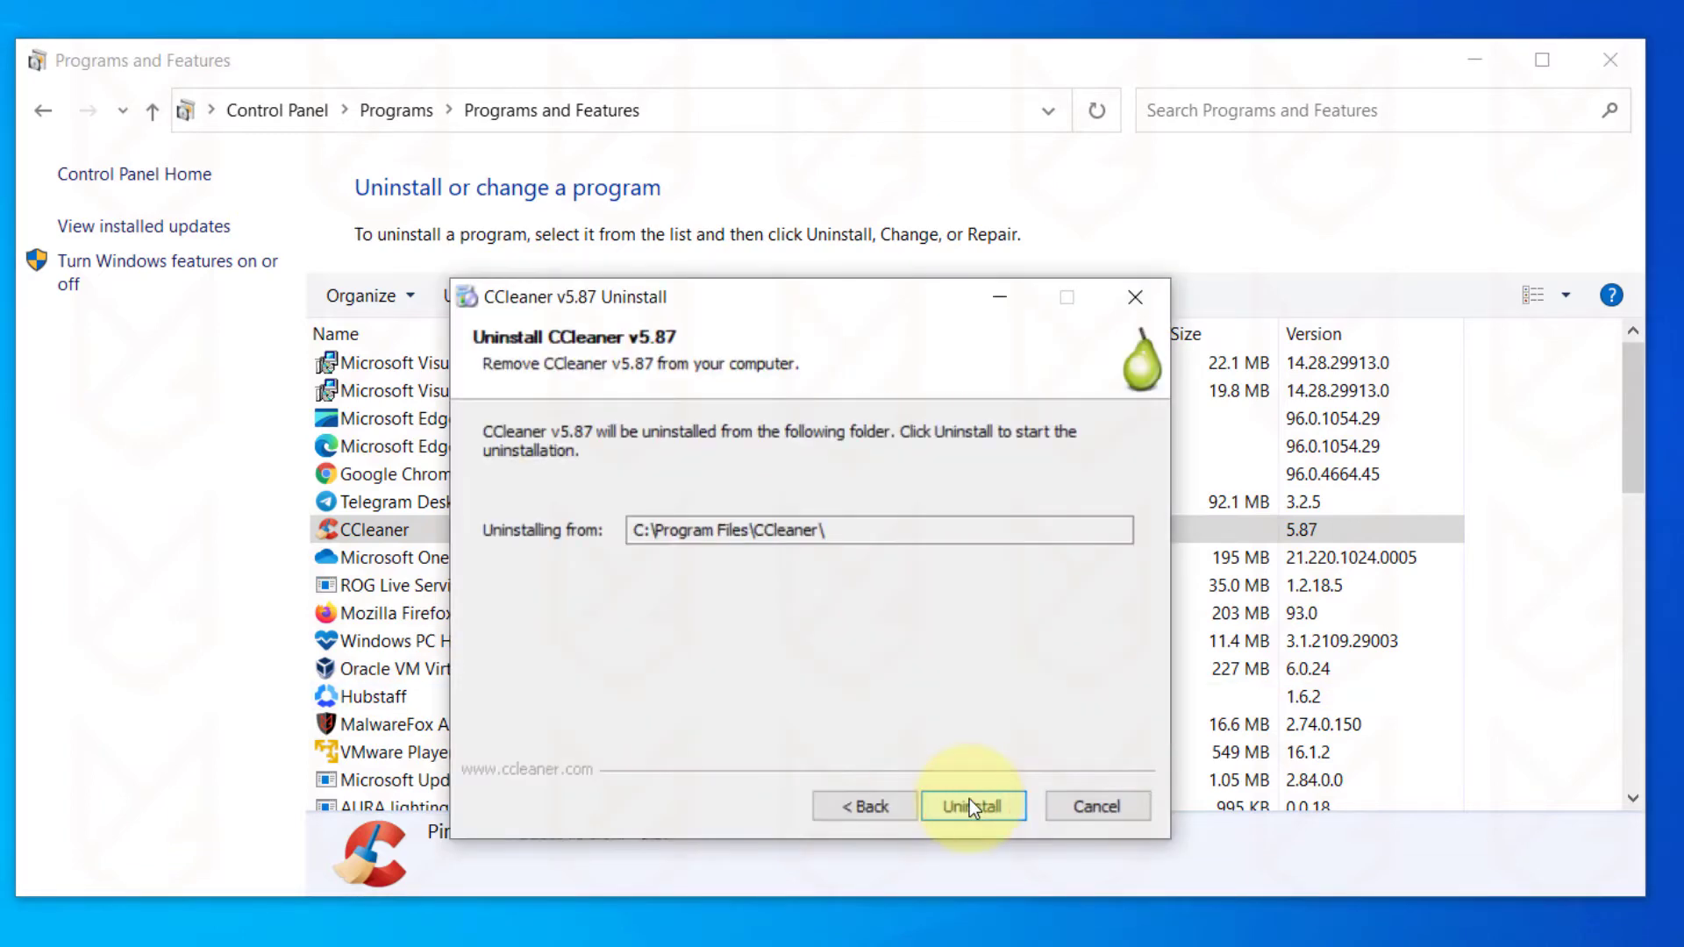
left_click(973, 805)
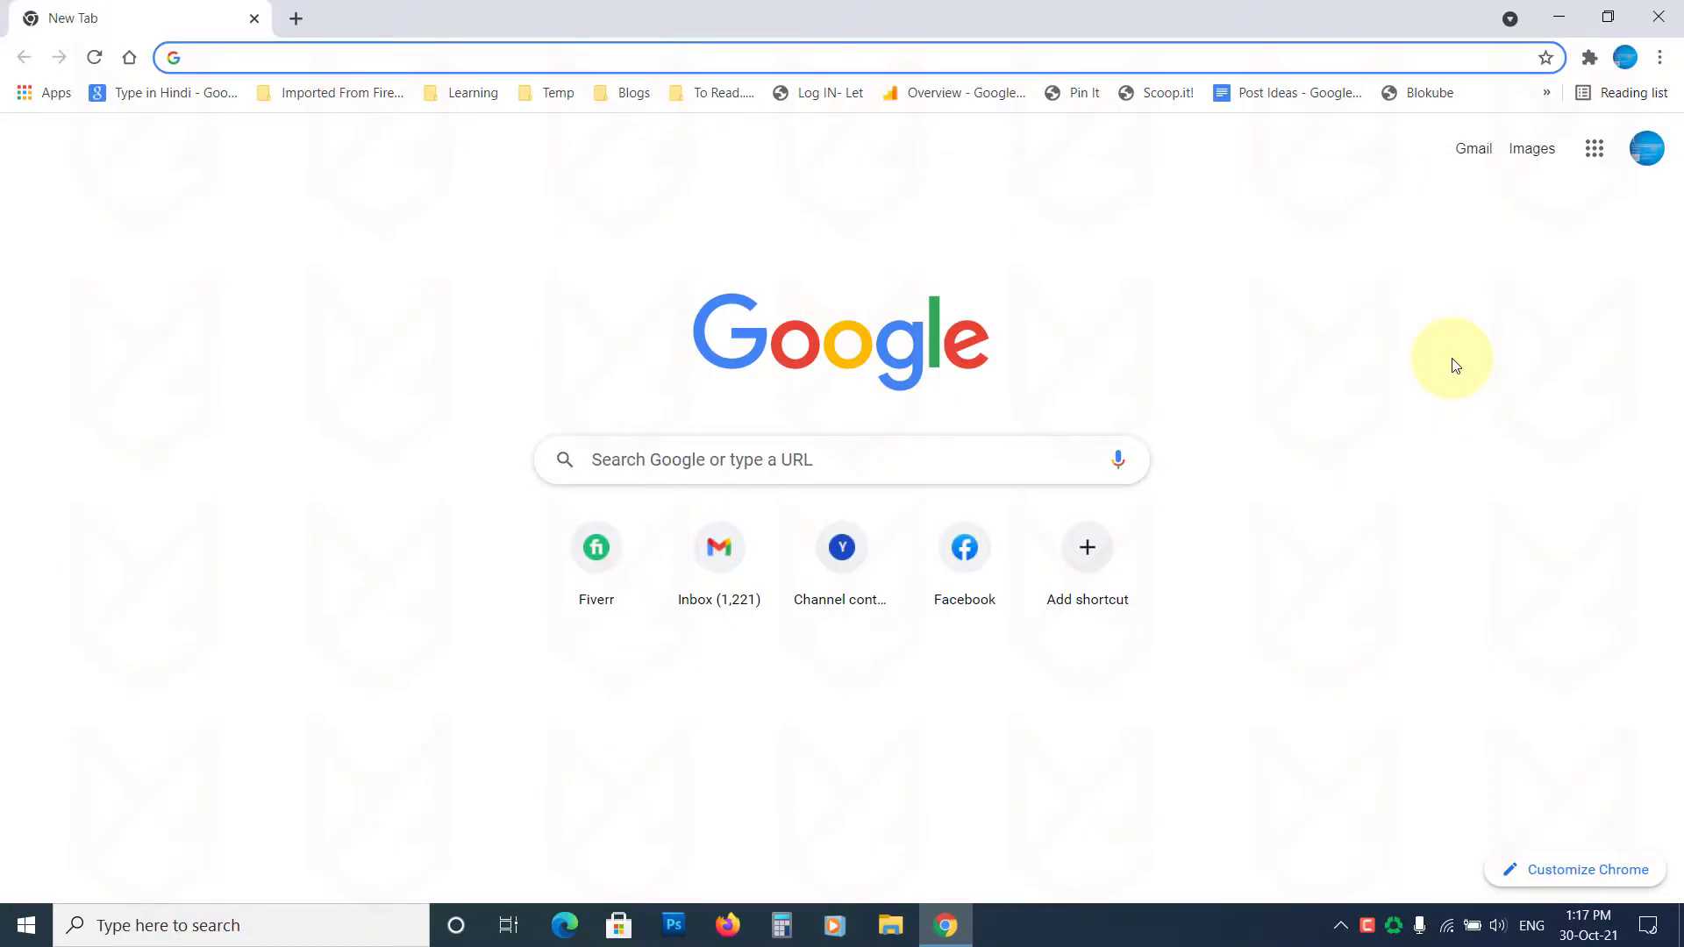
mouse_move(1483, 322)
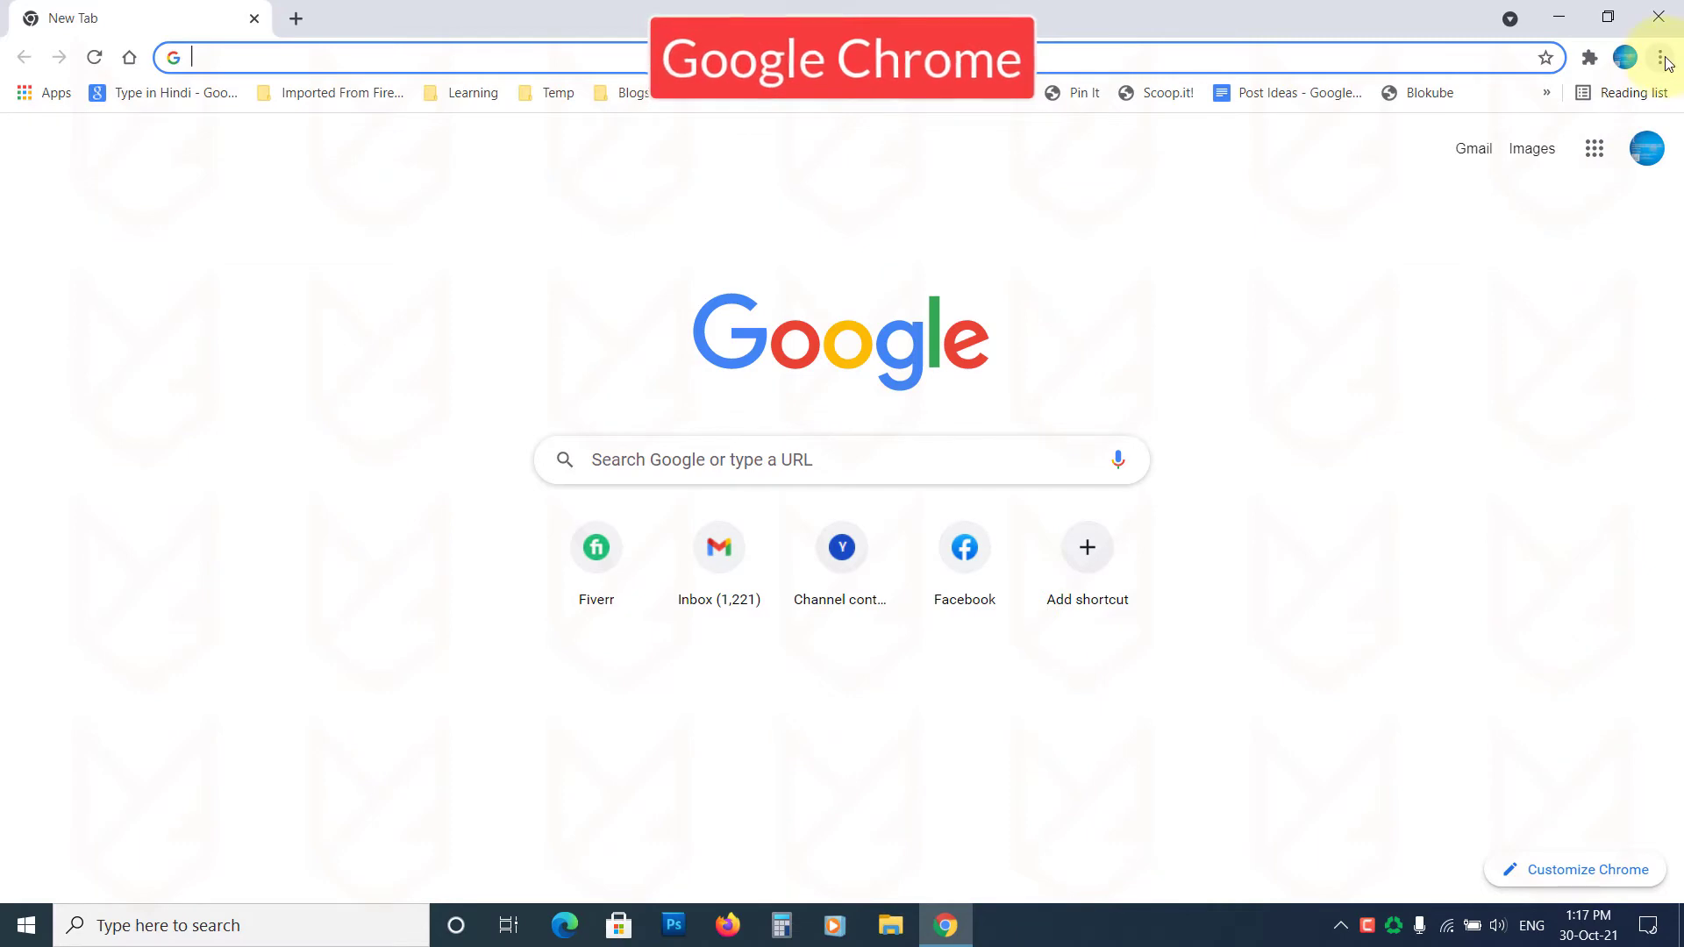
Reach Chrome Settings > Advanced > Reset and clean up to restore original defaults
left_click(1663, 56)
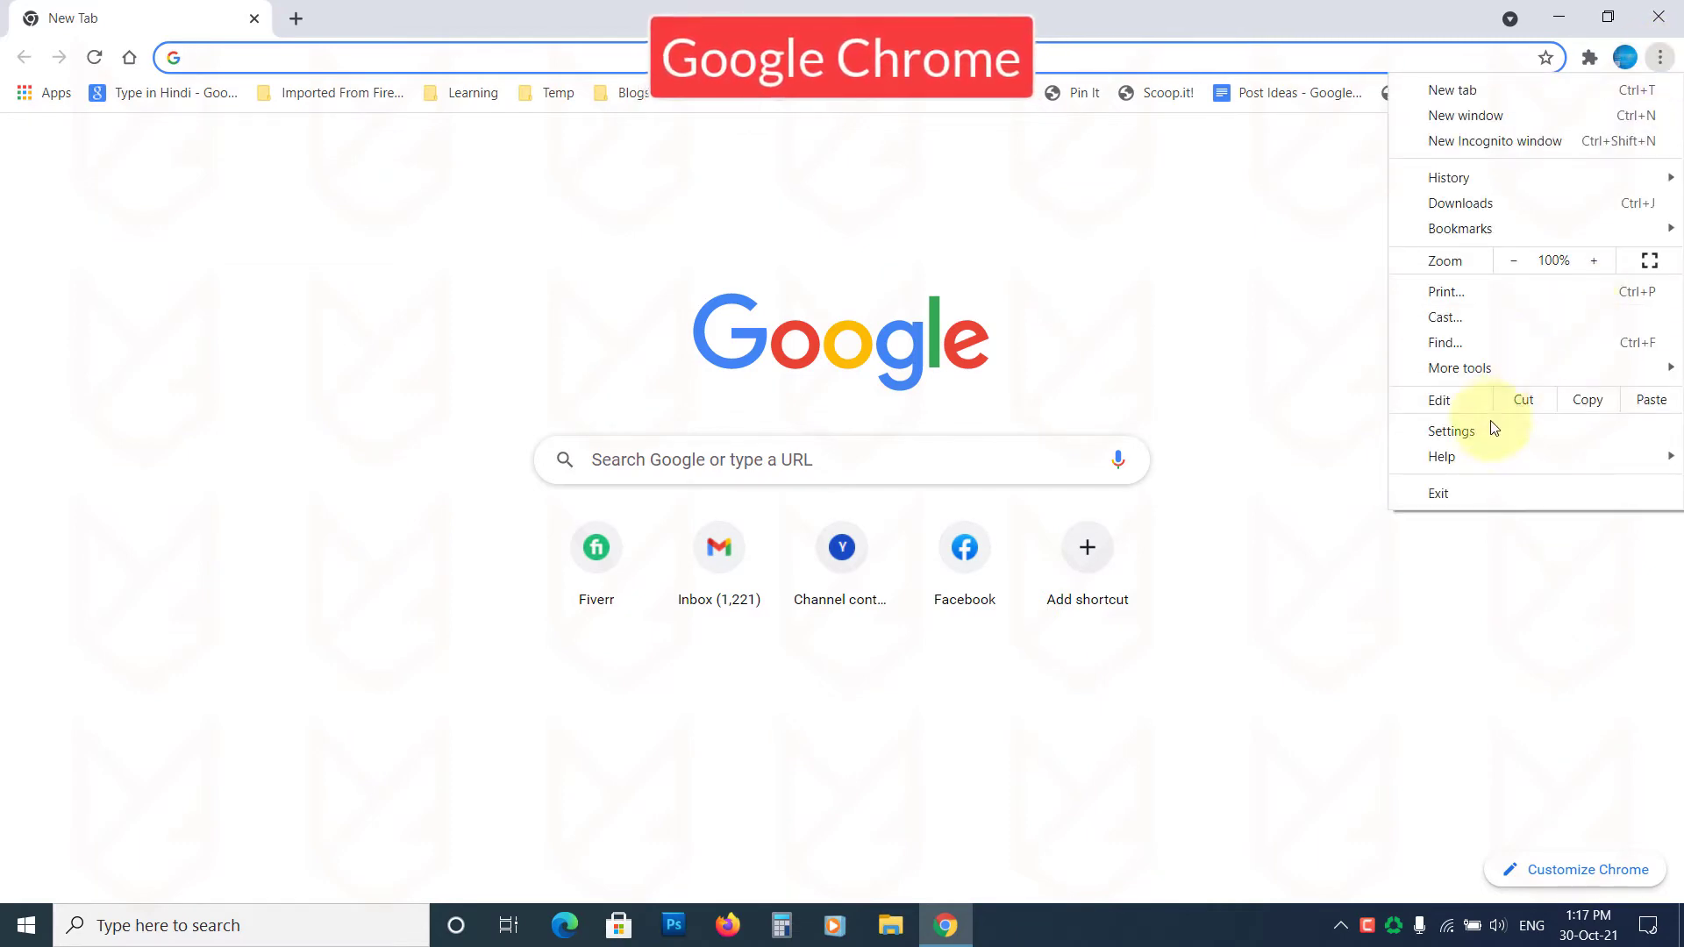
left_click(1450, 431)
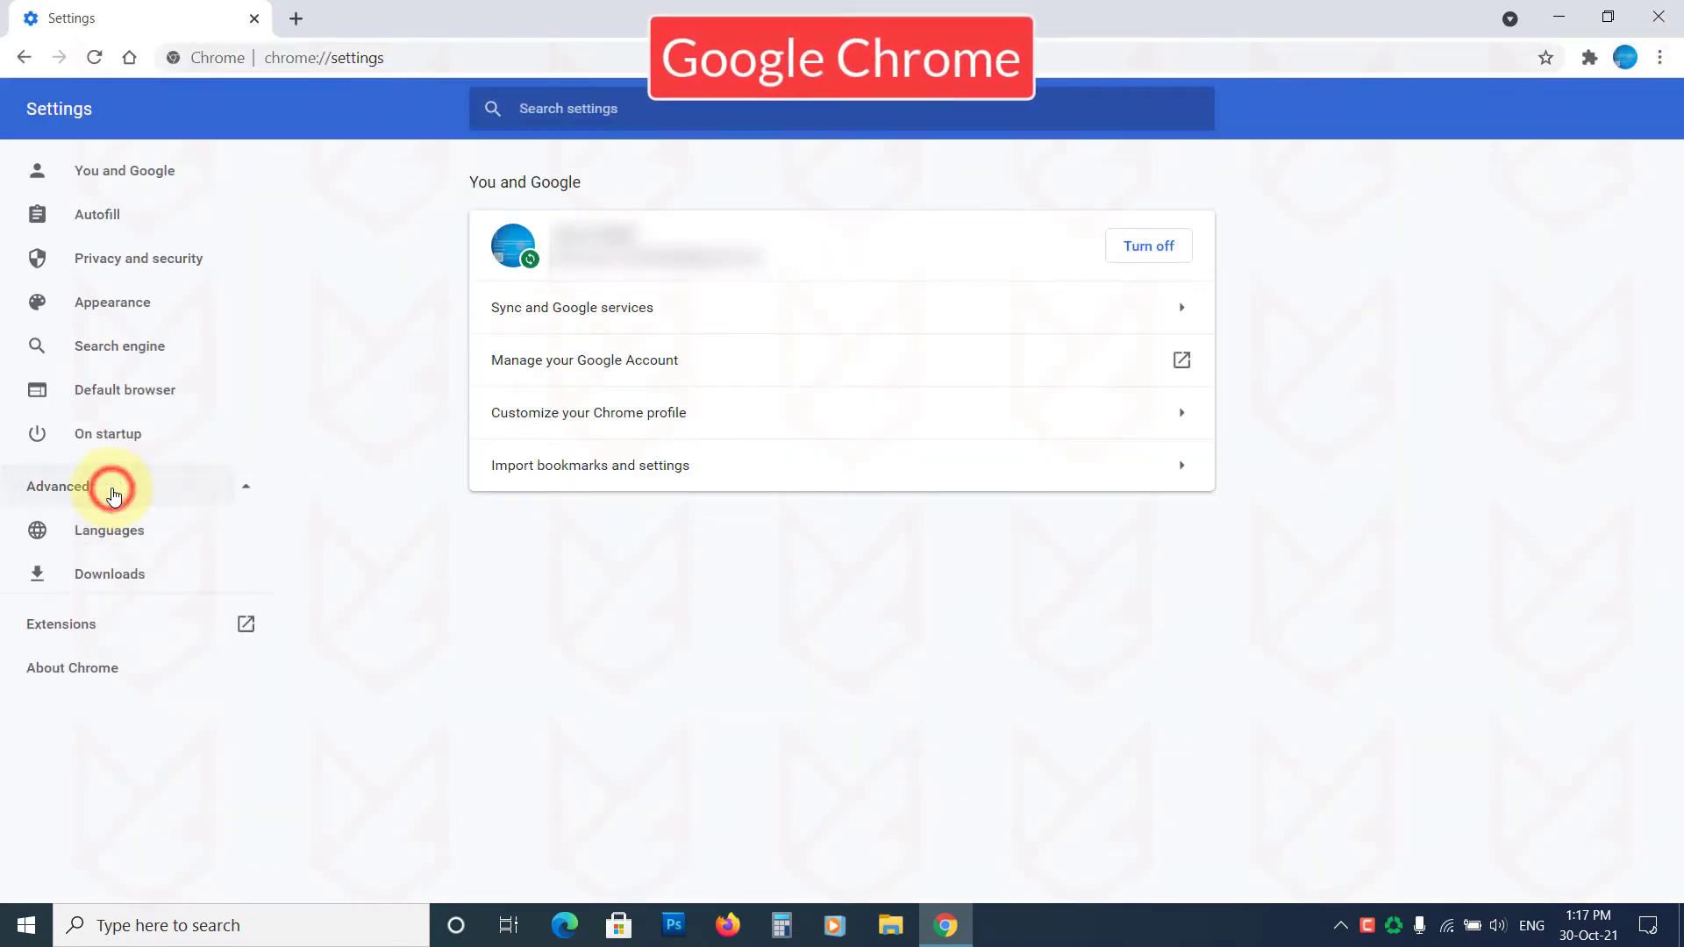
left_click(114, 488)
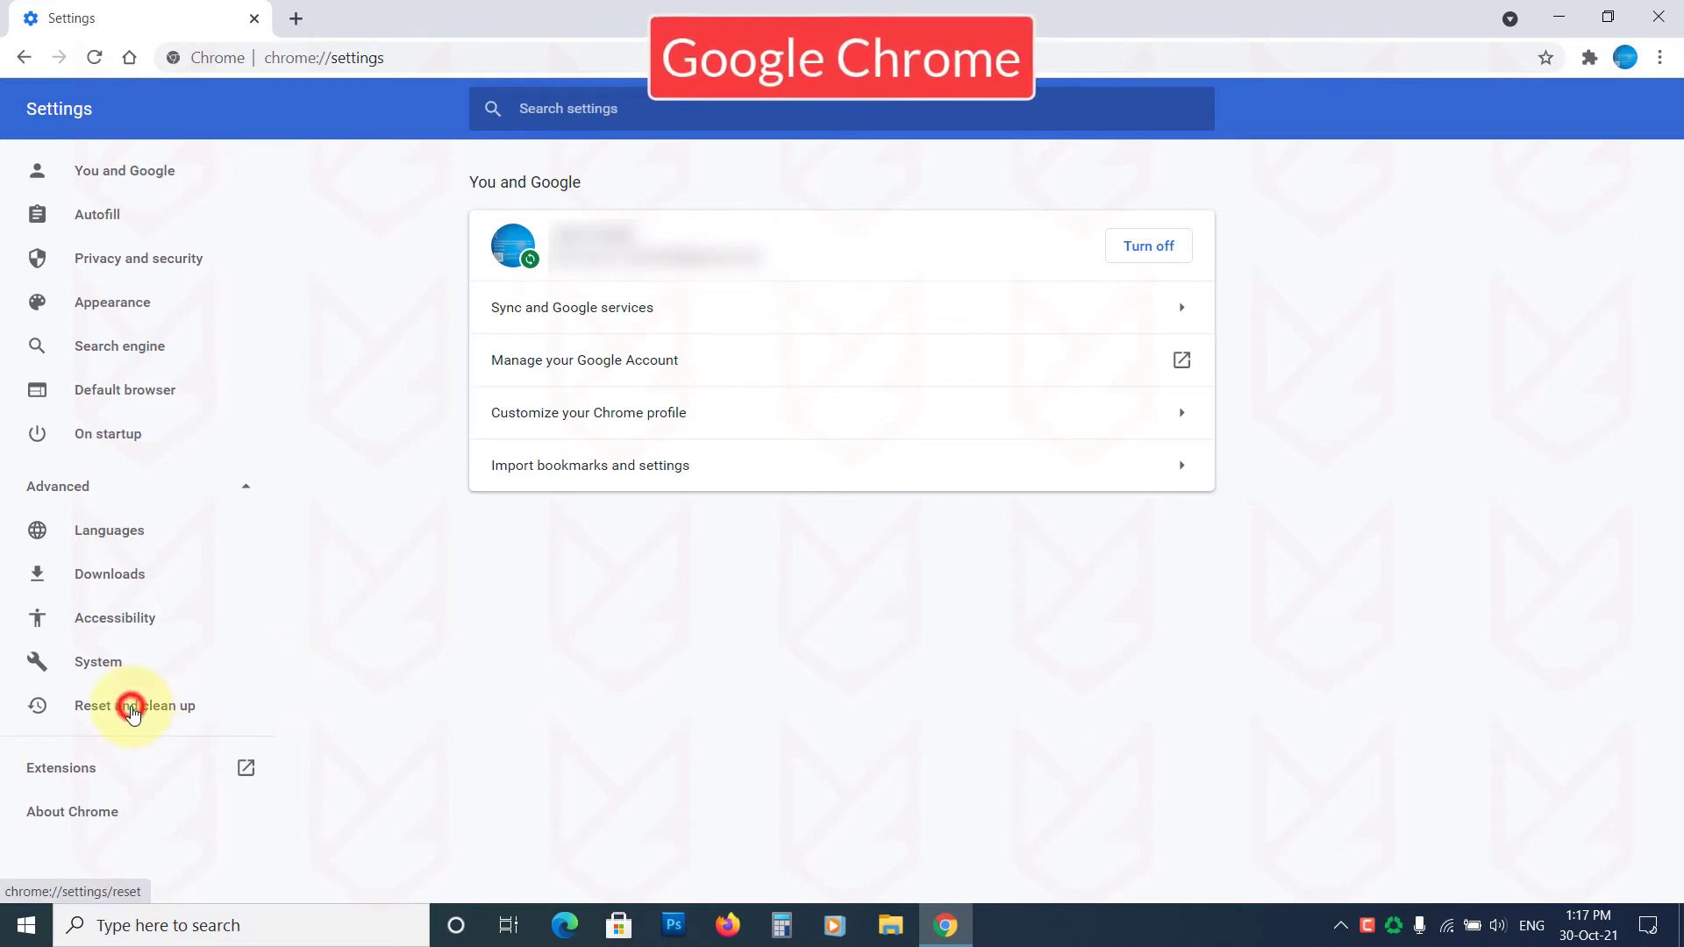
left_click(132, 710)
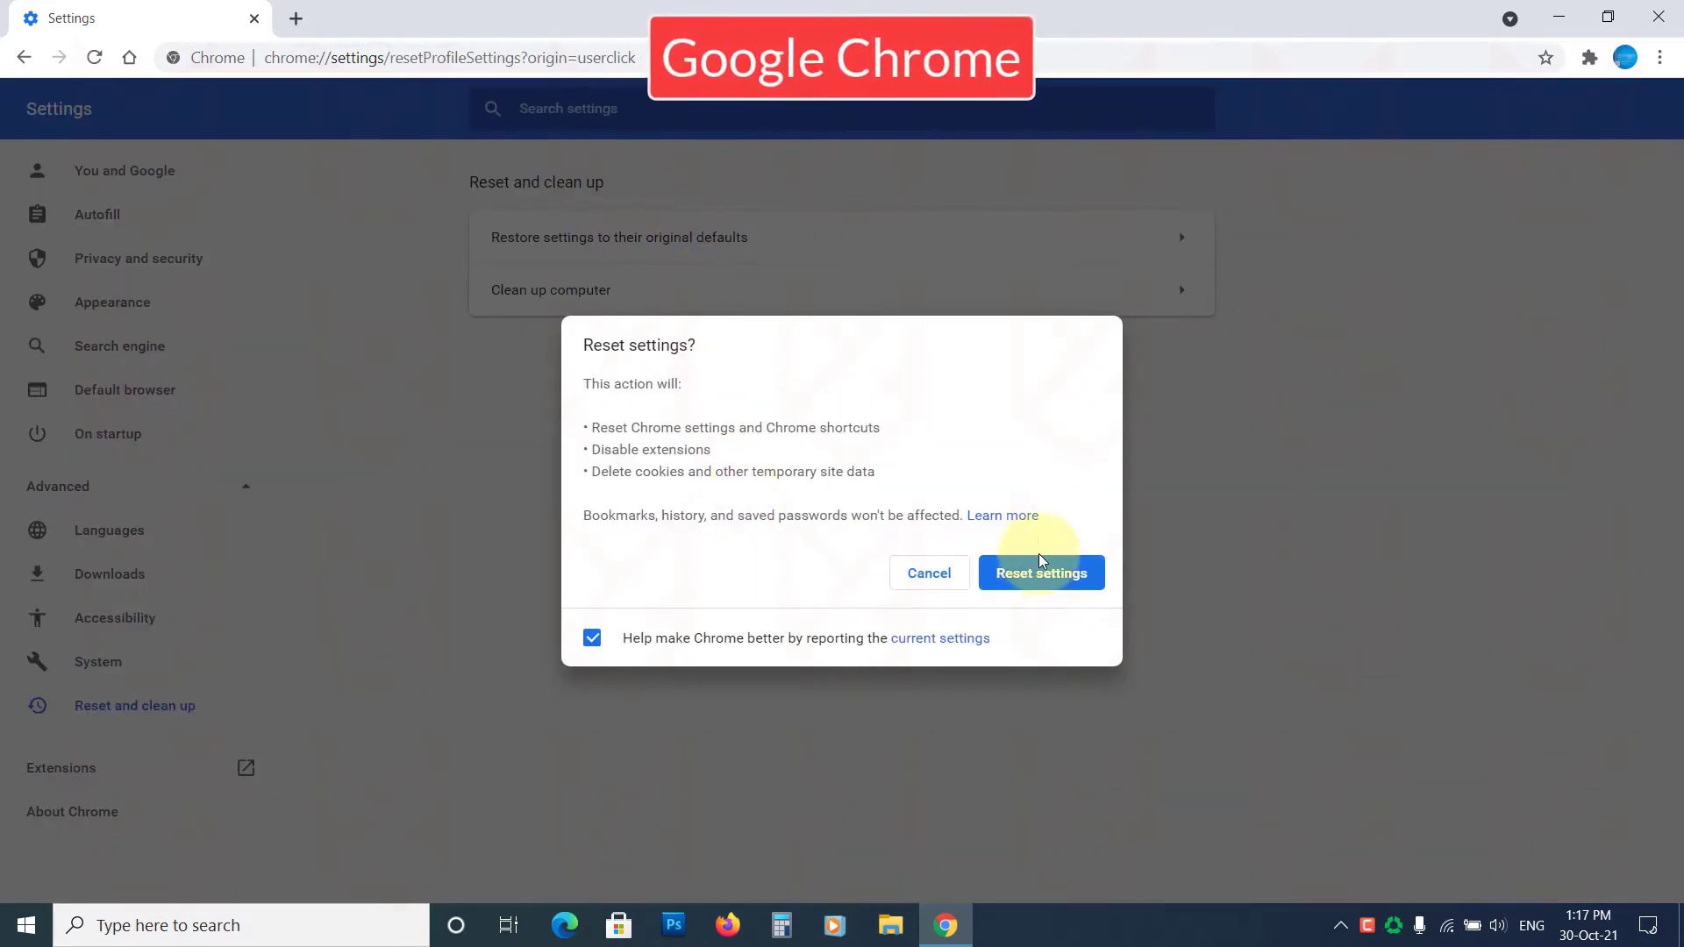
mouse_move(1058, 610)
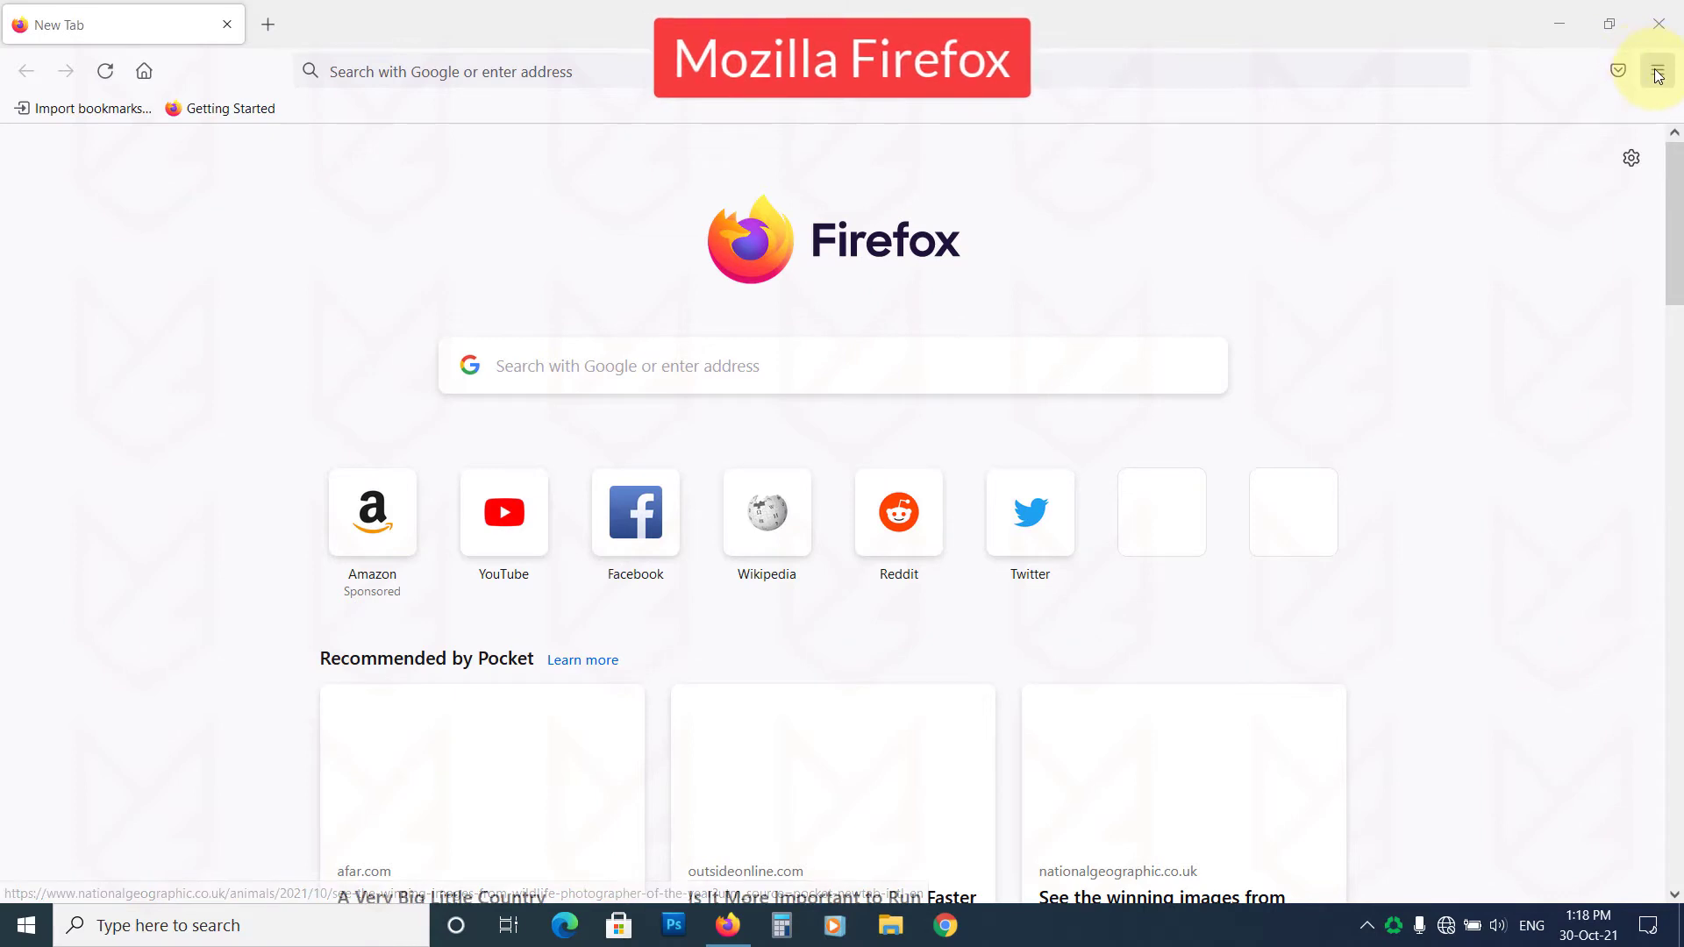
From Firefox's troubleshooting page, run Refresh Firefox and confirm it
left_click(1656, 70)
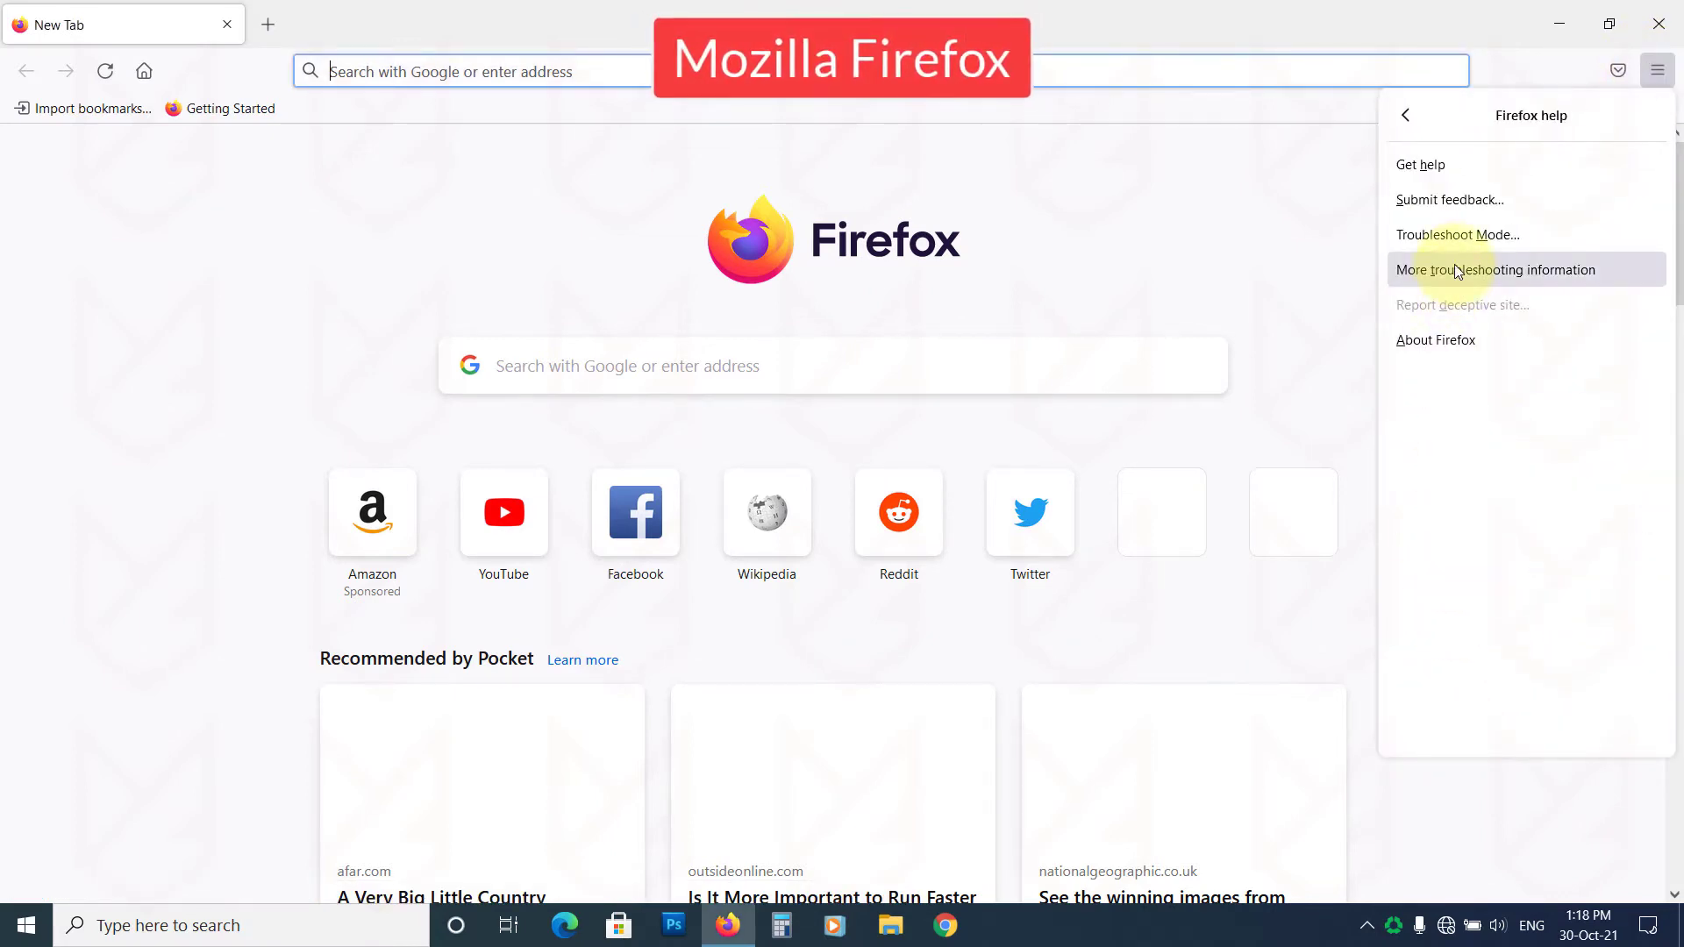
left_click(1496, 270)
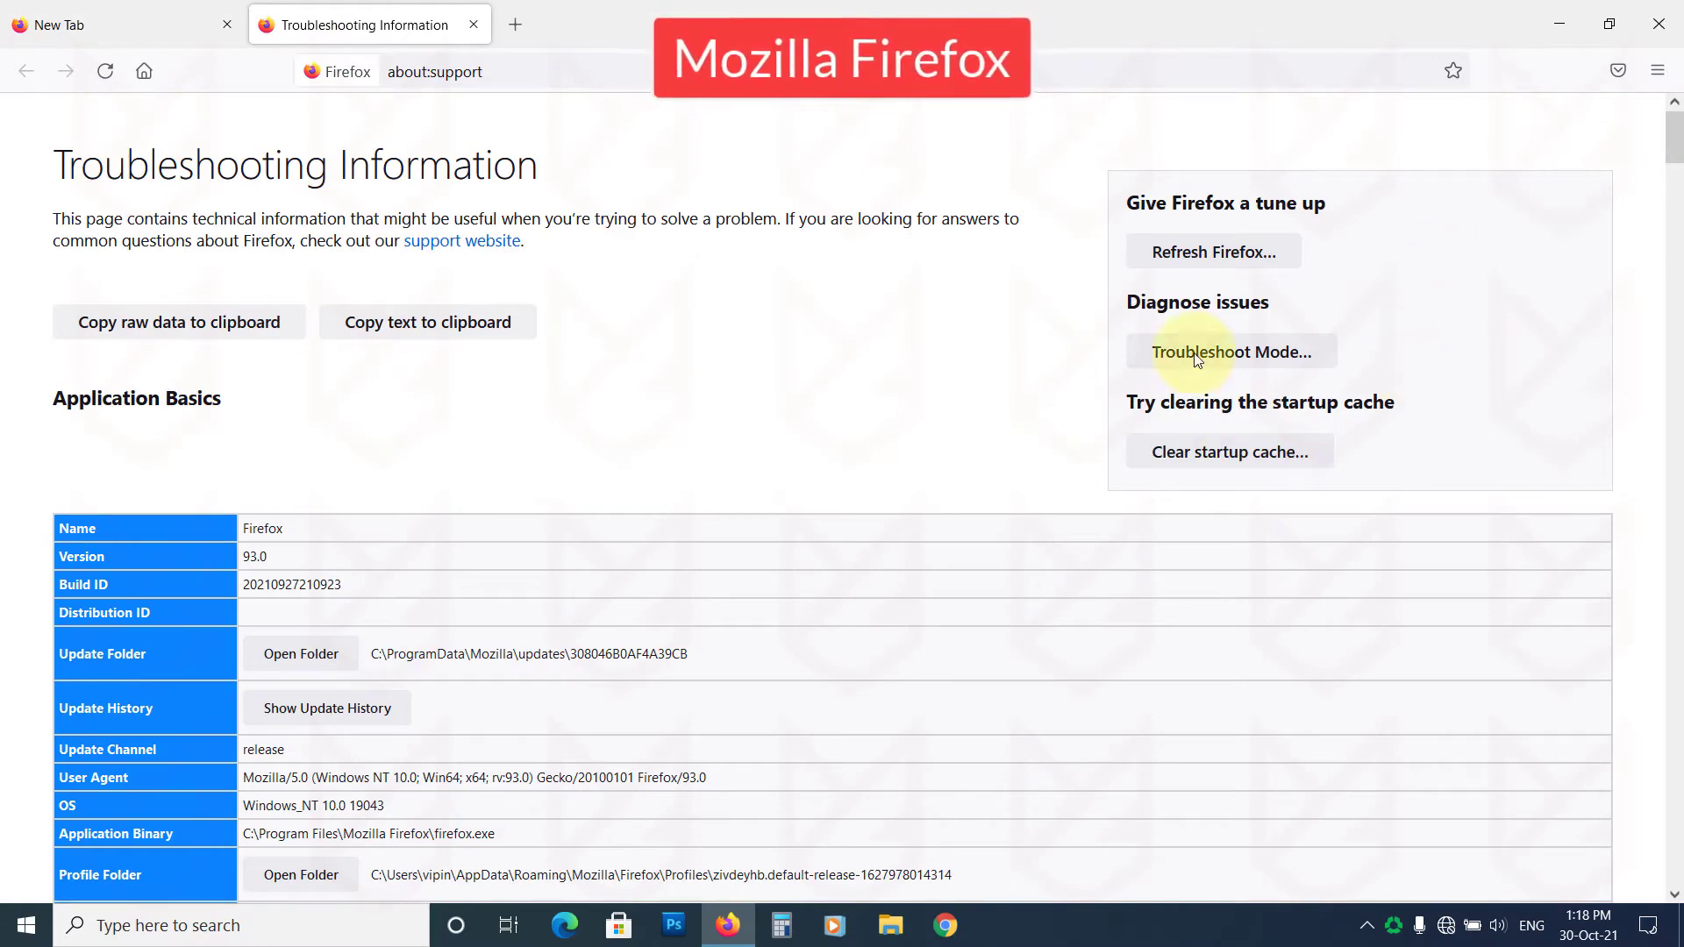
left_click(1212, 253)
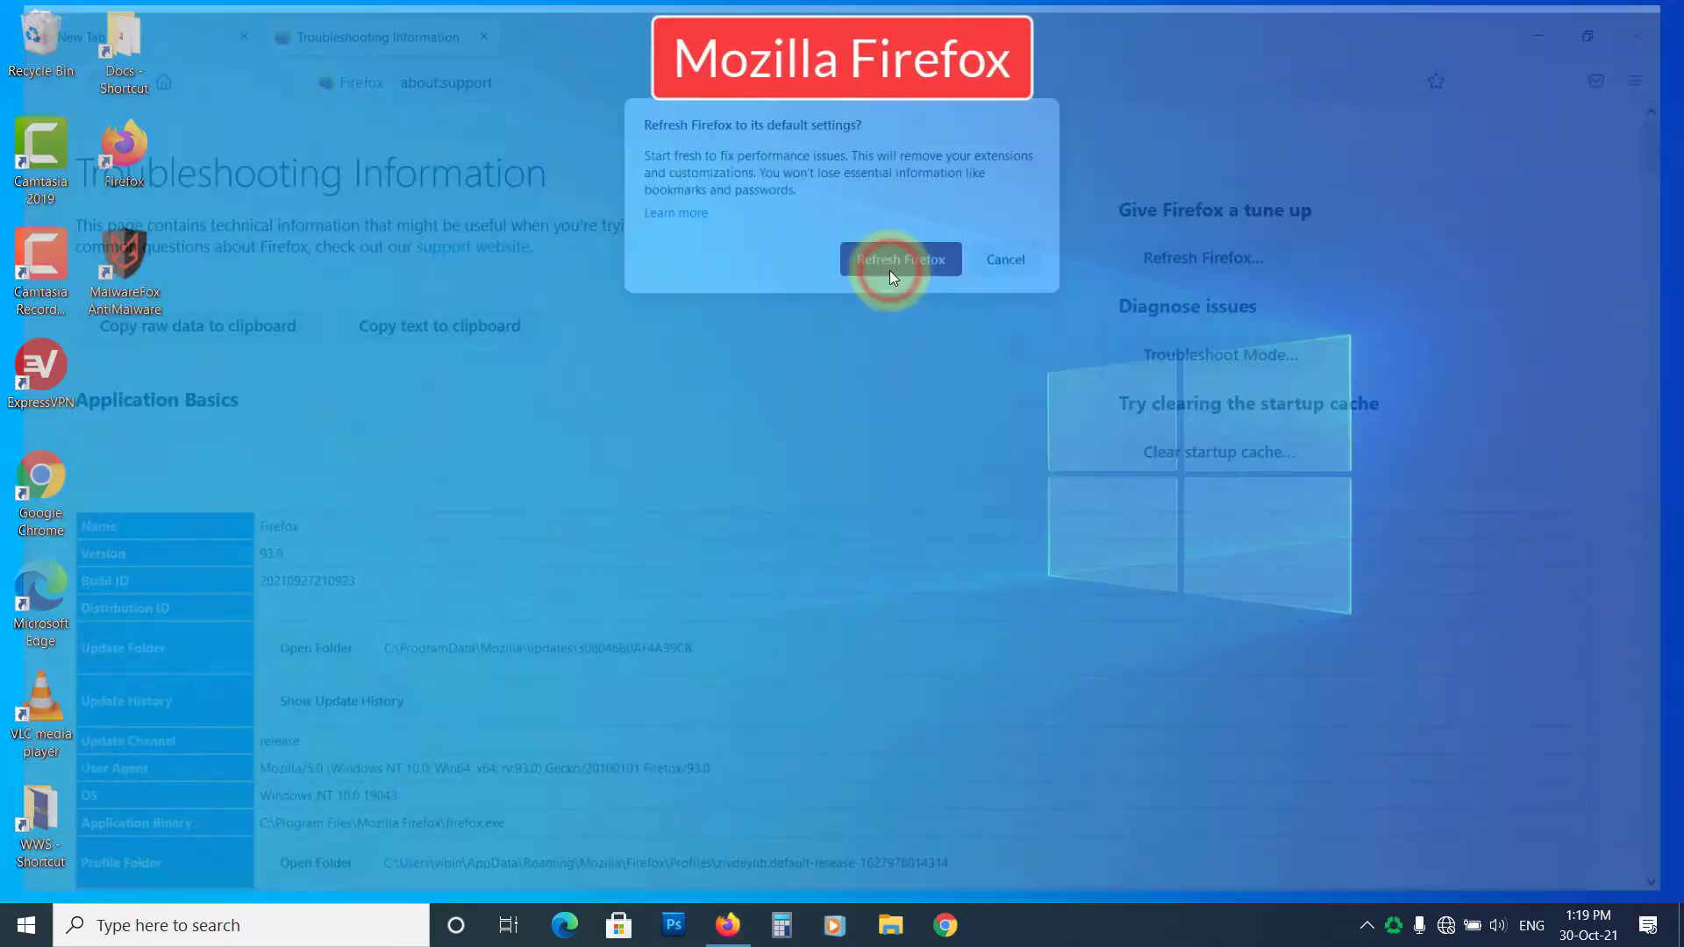
left_click(902, 260)
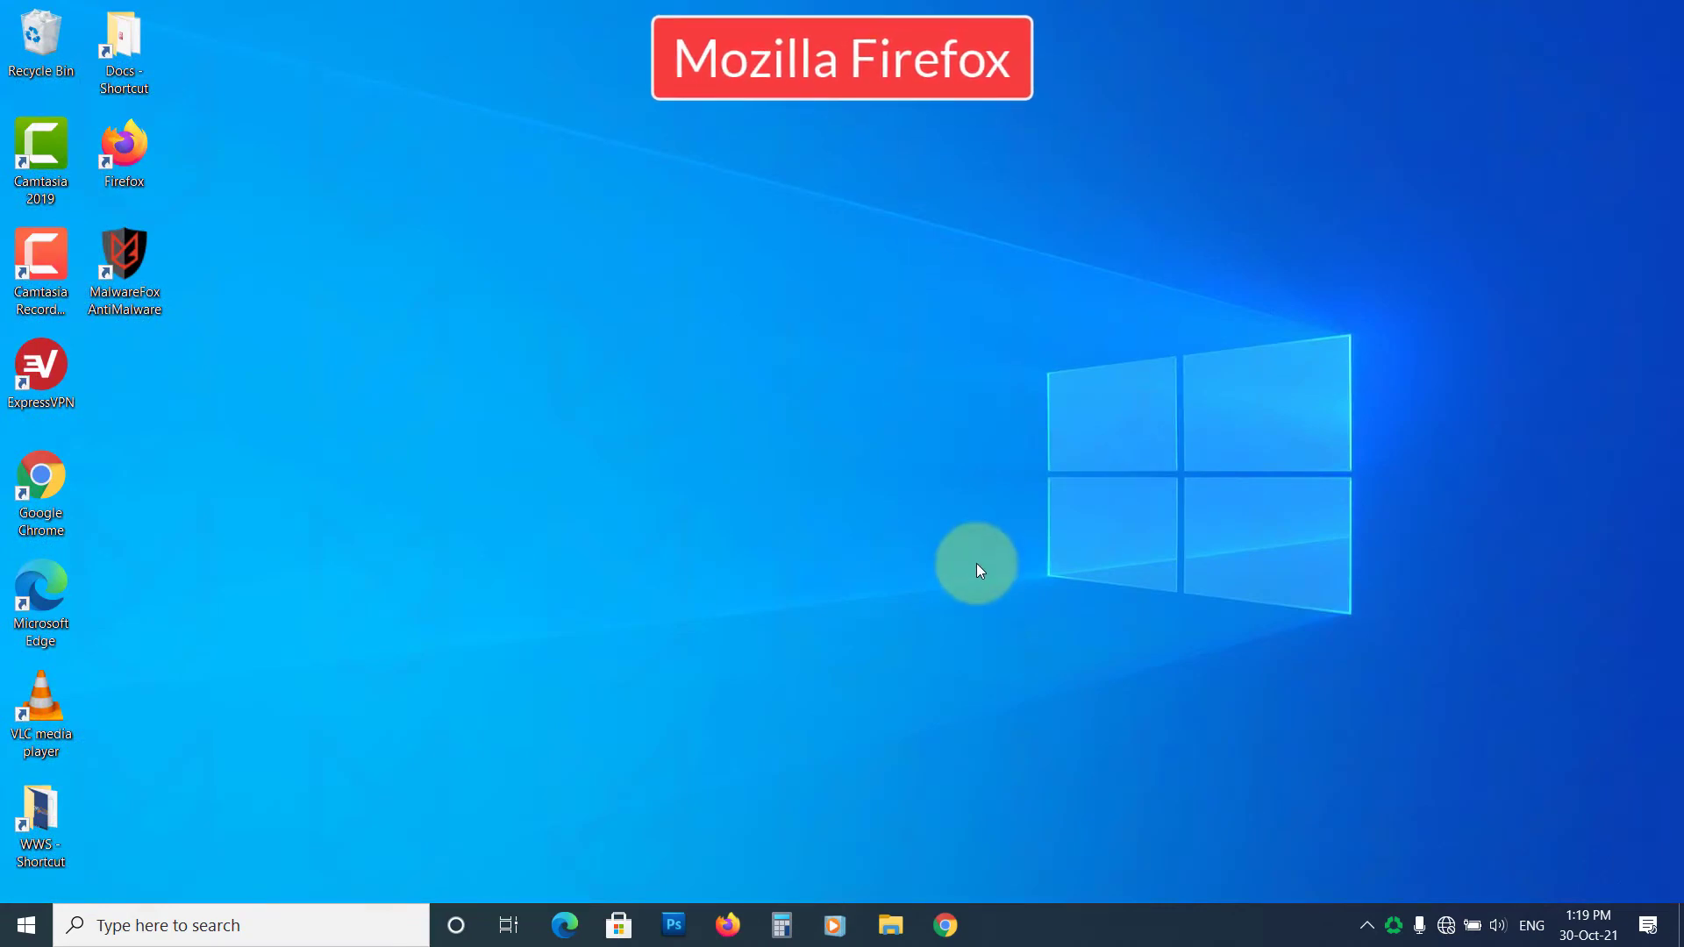
Launch Edge and start restoring its settings to default values from Reset settings
left_click(565, 926)
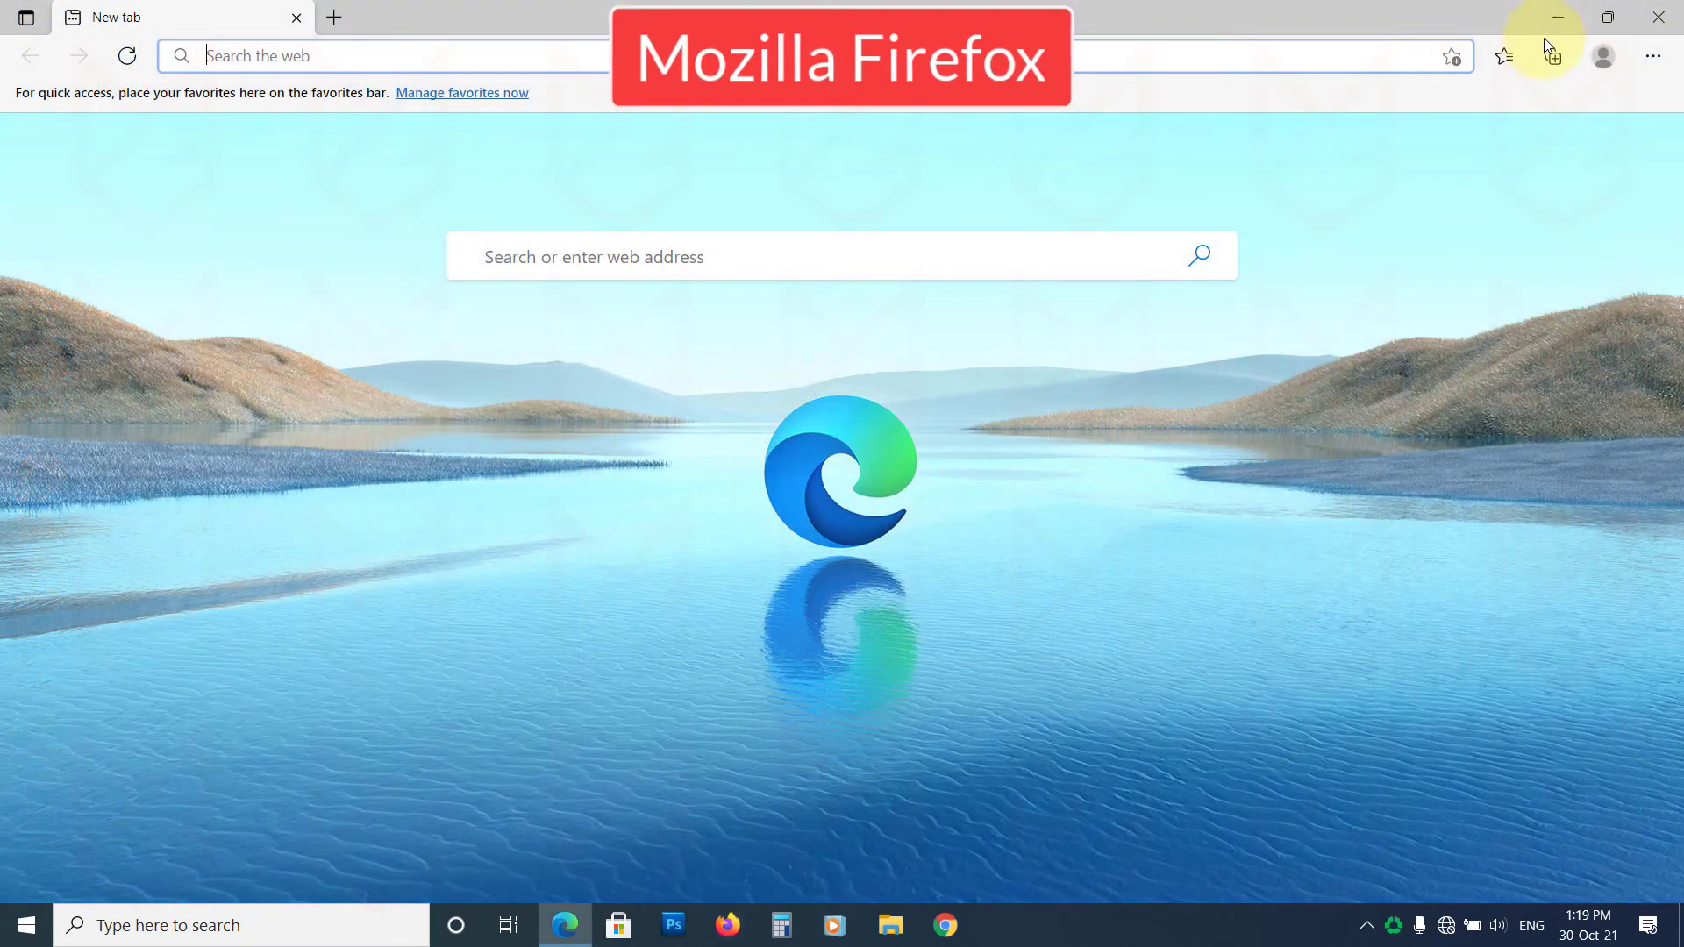
mouse_move(1652, 54)
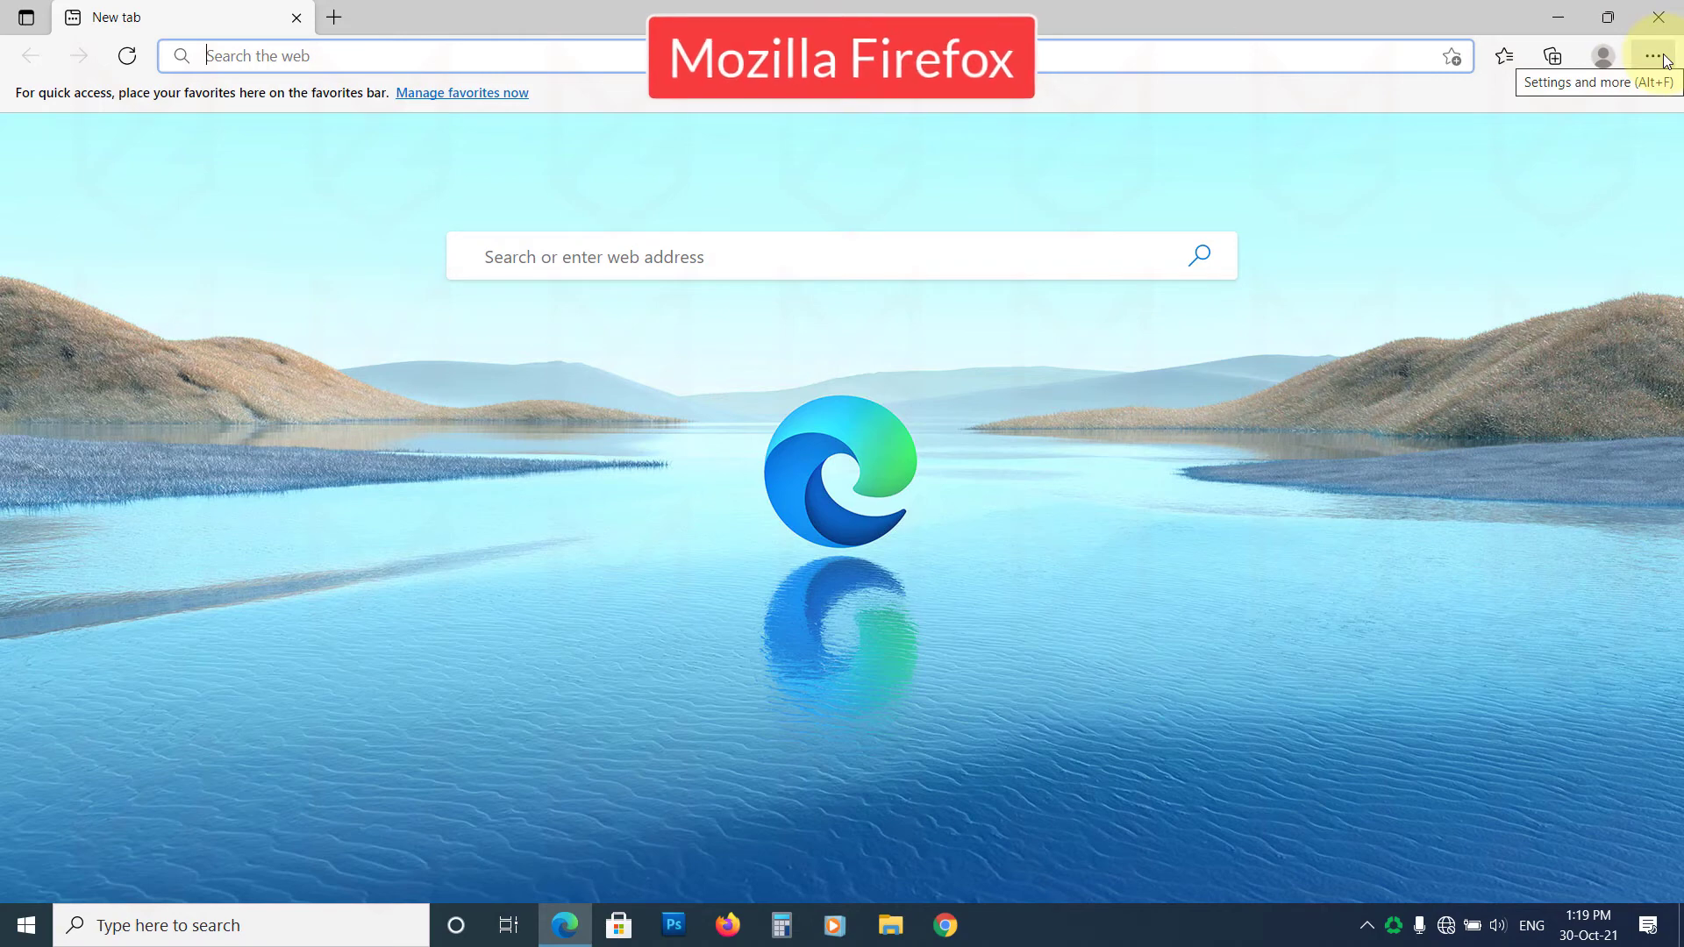
left_click(1652, 55)
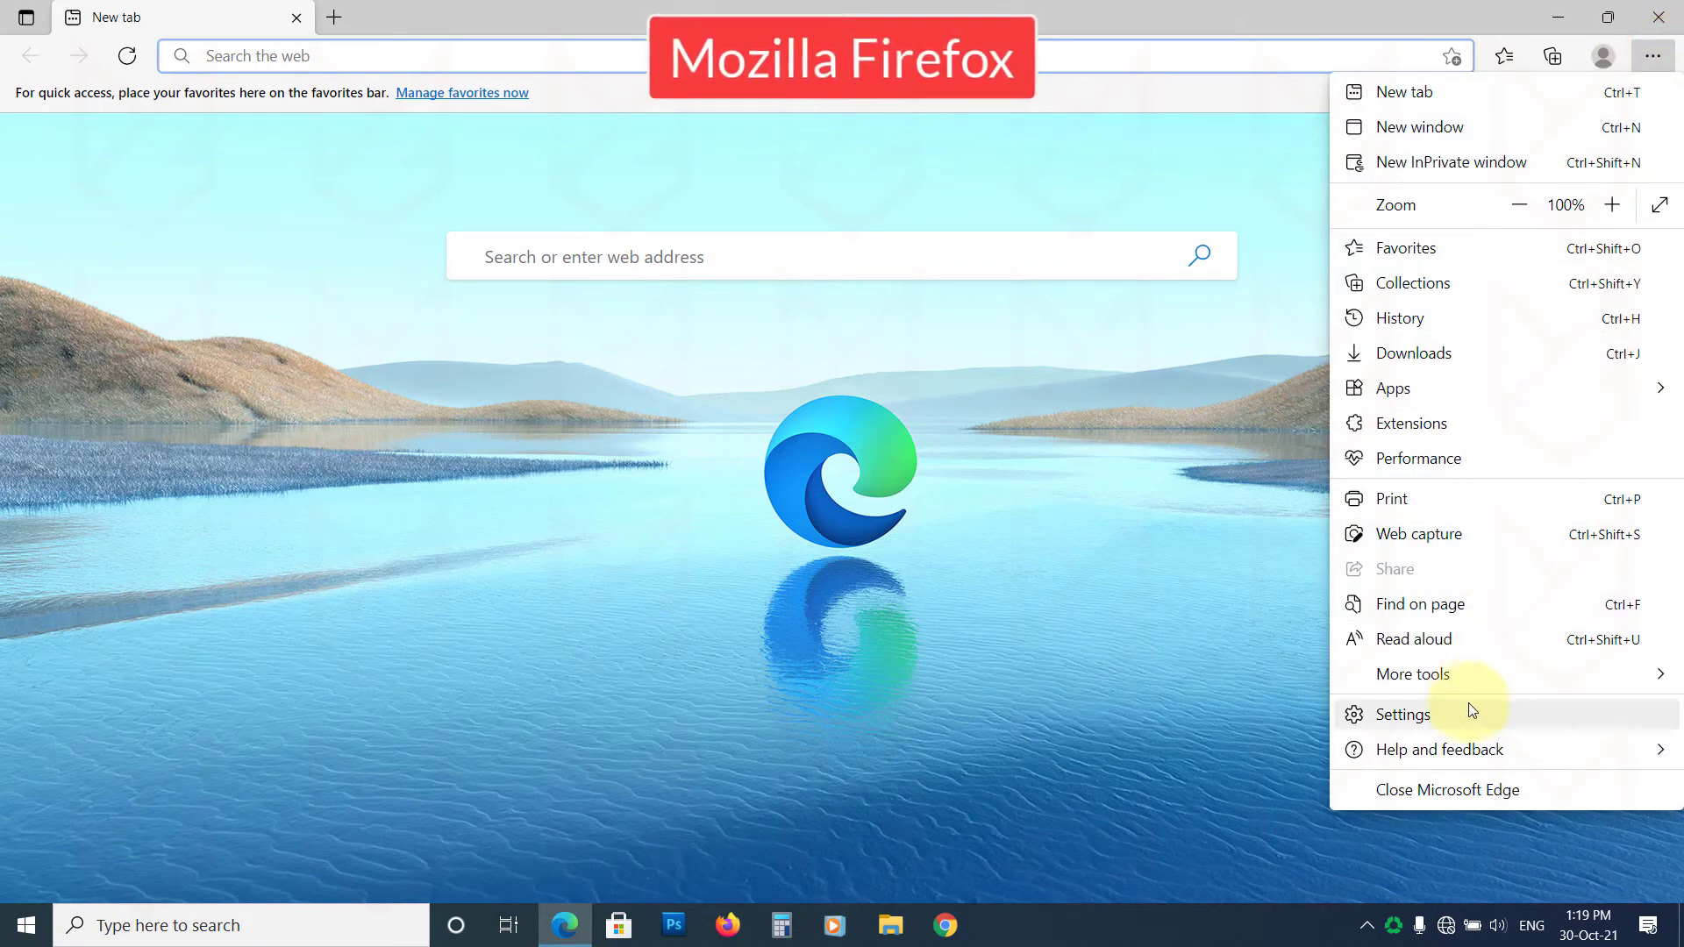
left_click(1403, 716)
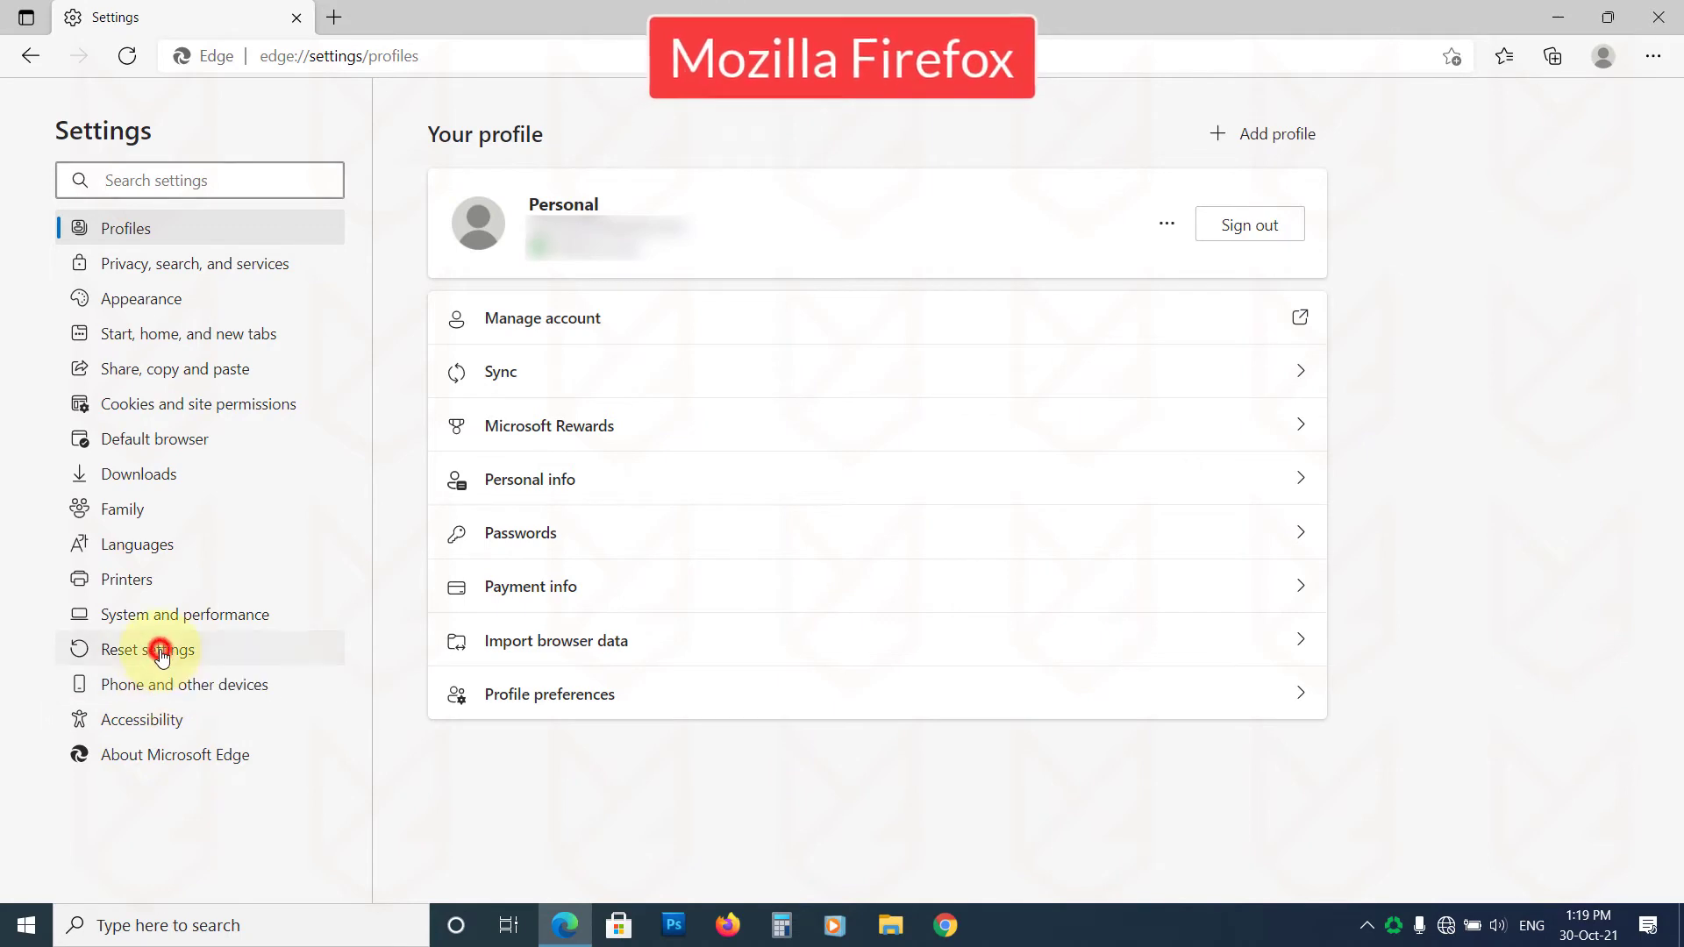
left_click(161, 649)
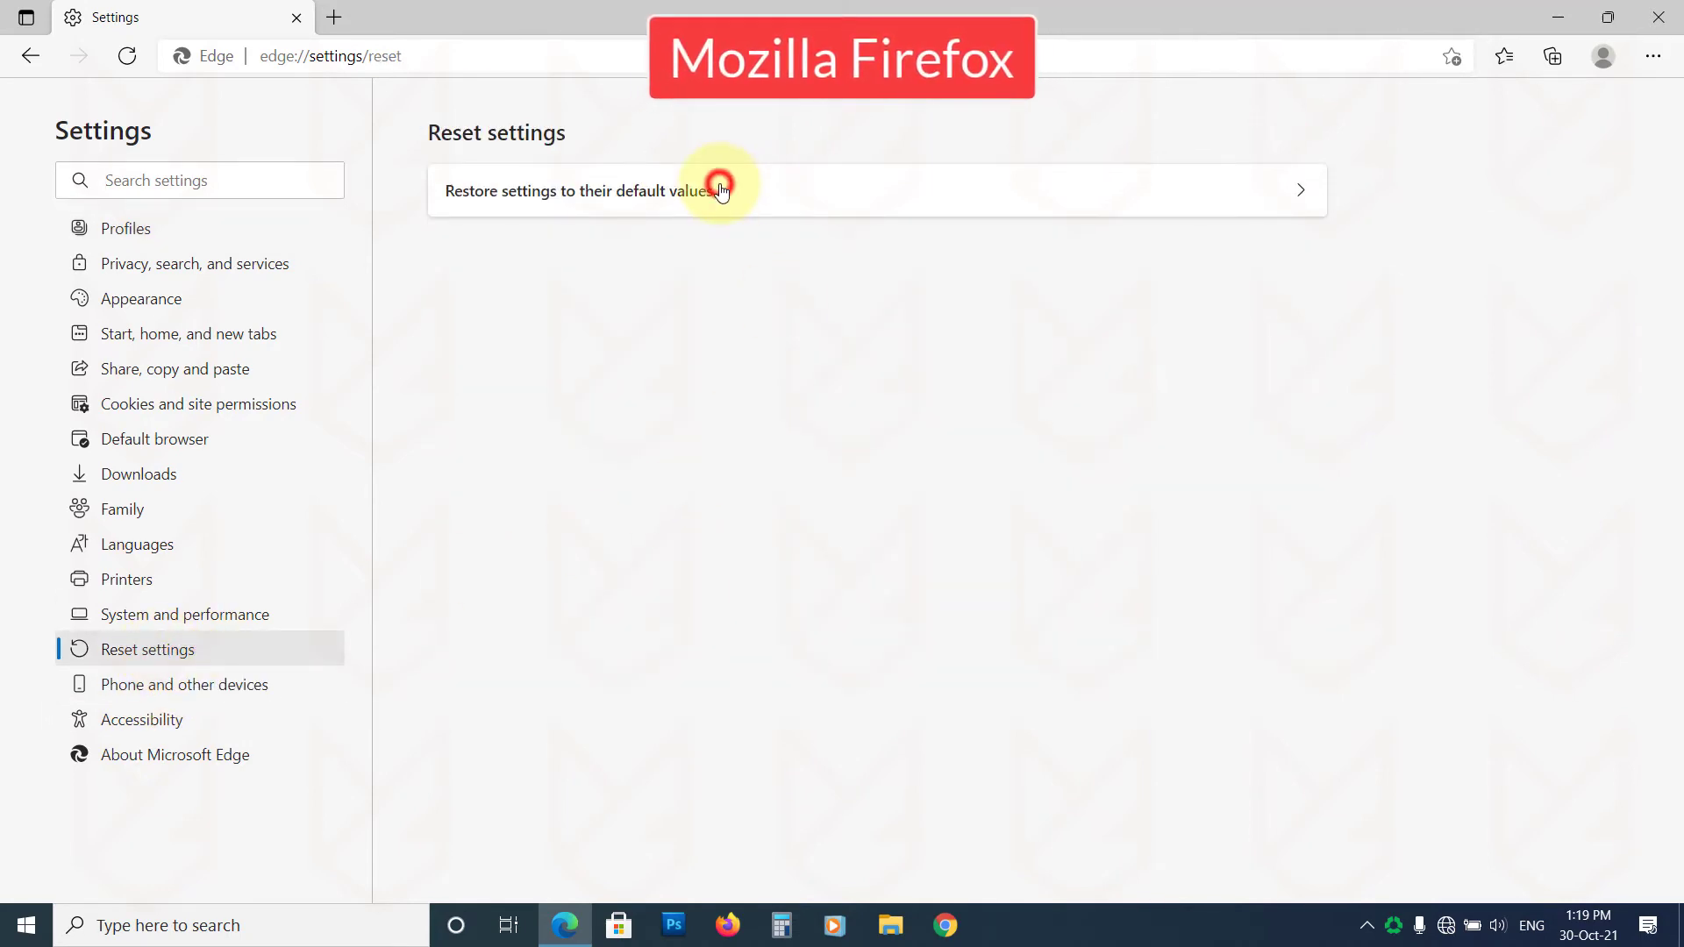
left_click(723, 189)
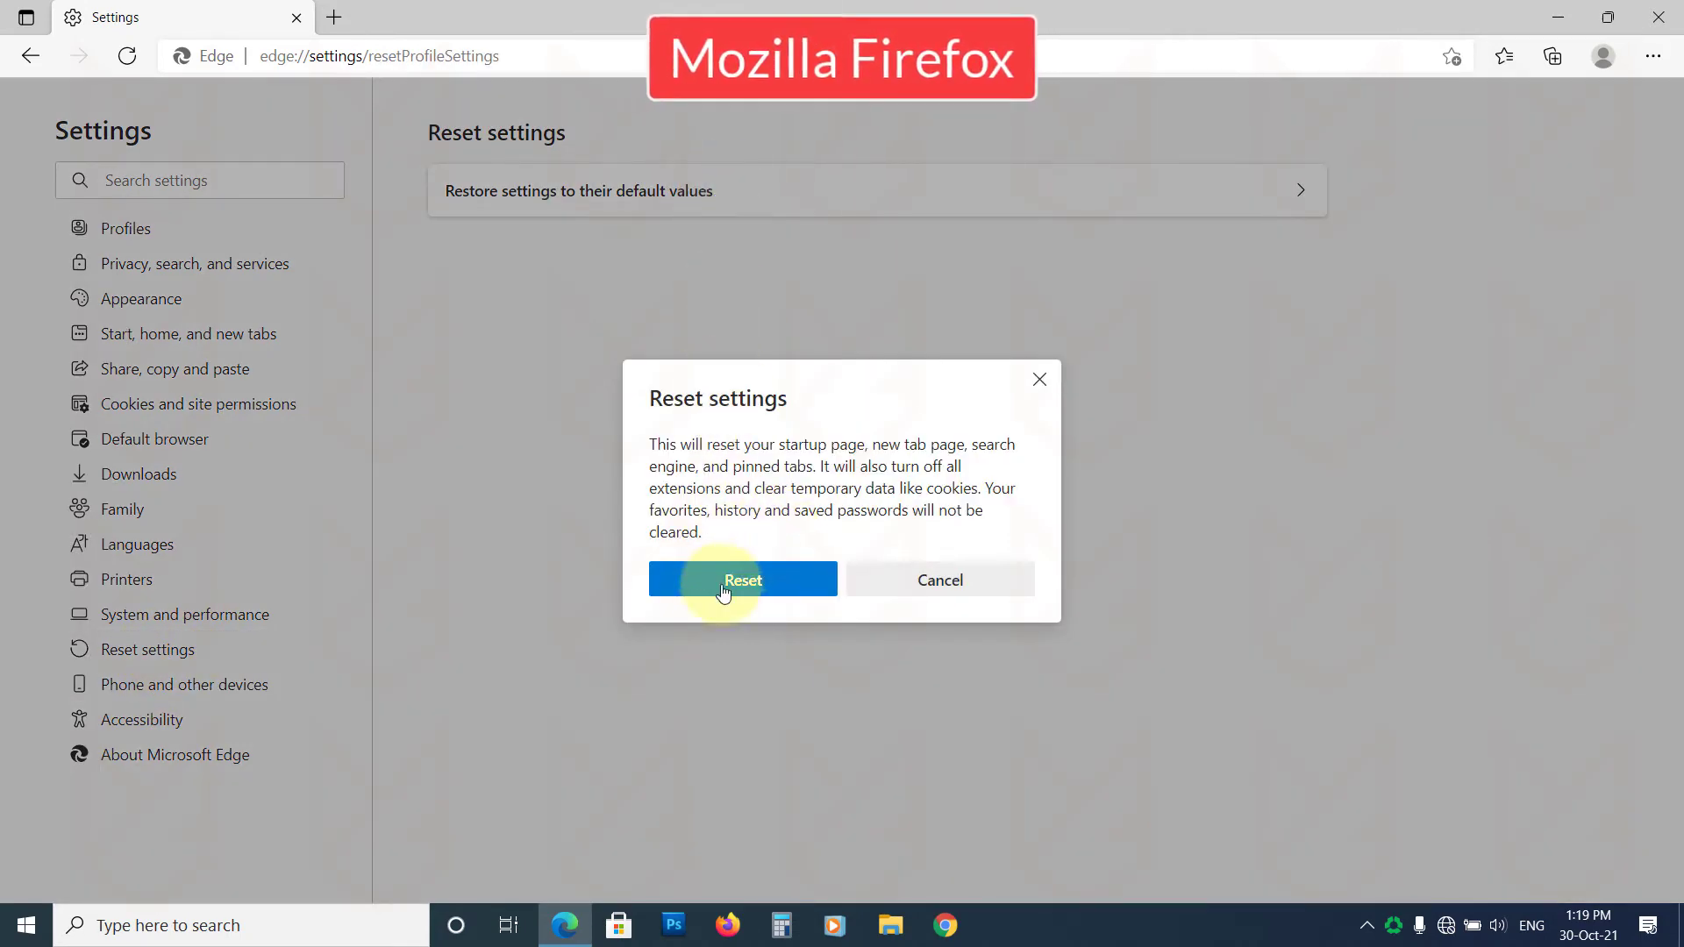
mouse_move(761, 607)
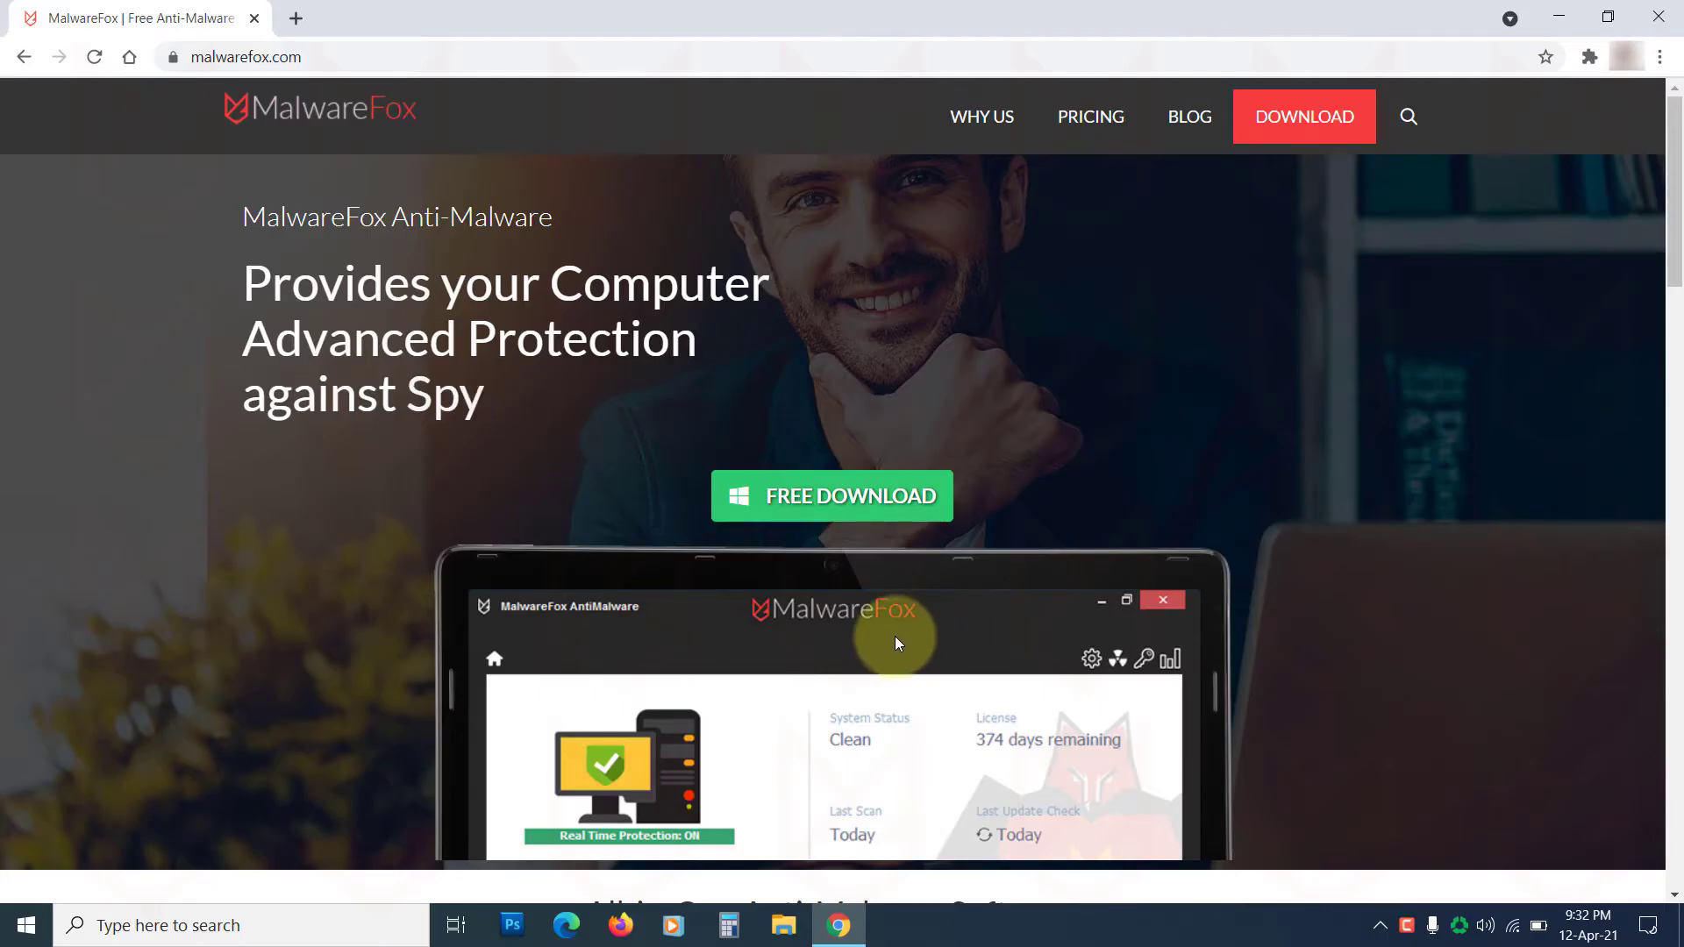
Download MalwareFox free, run setup in English, finish installation and launch it
left_click(859, 515)
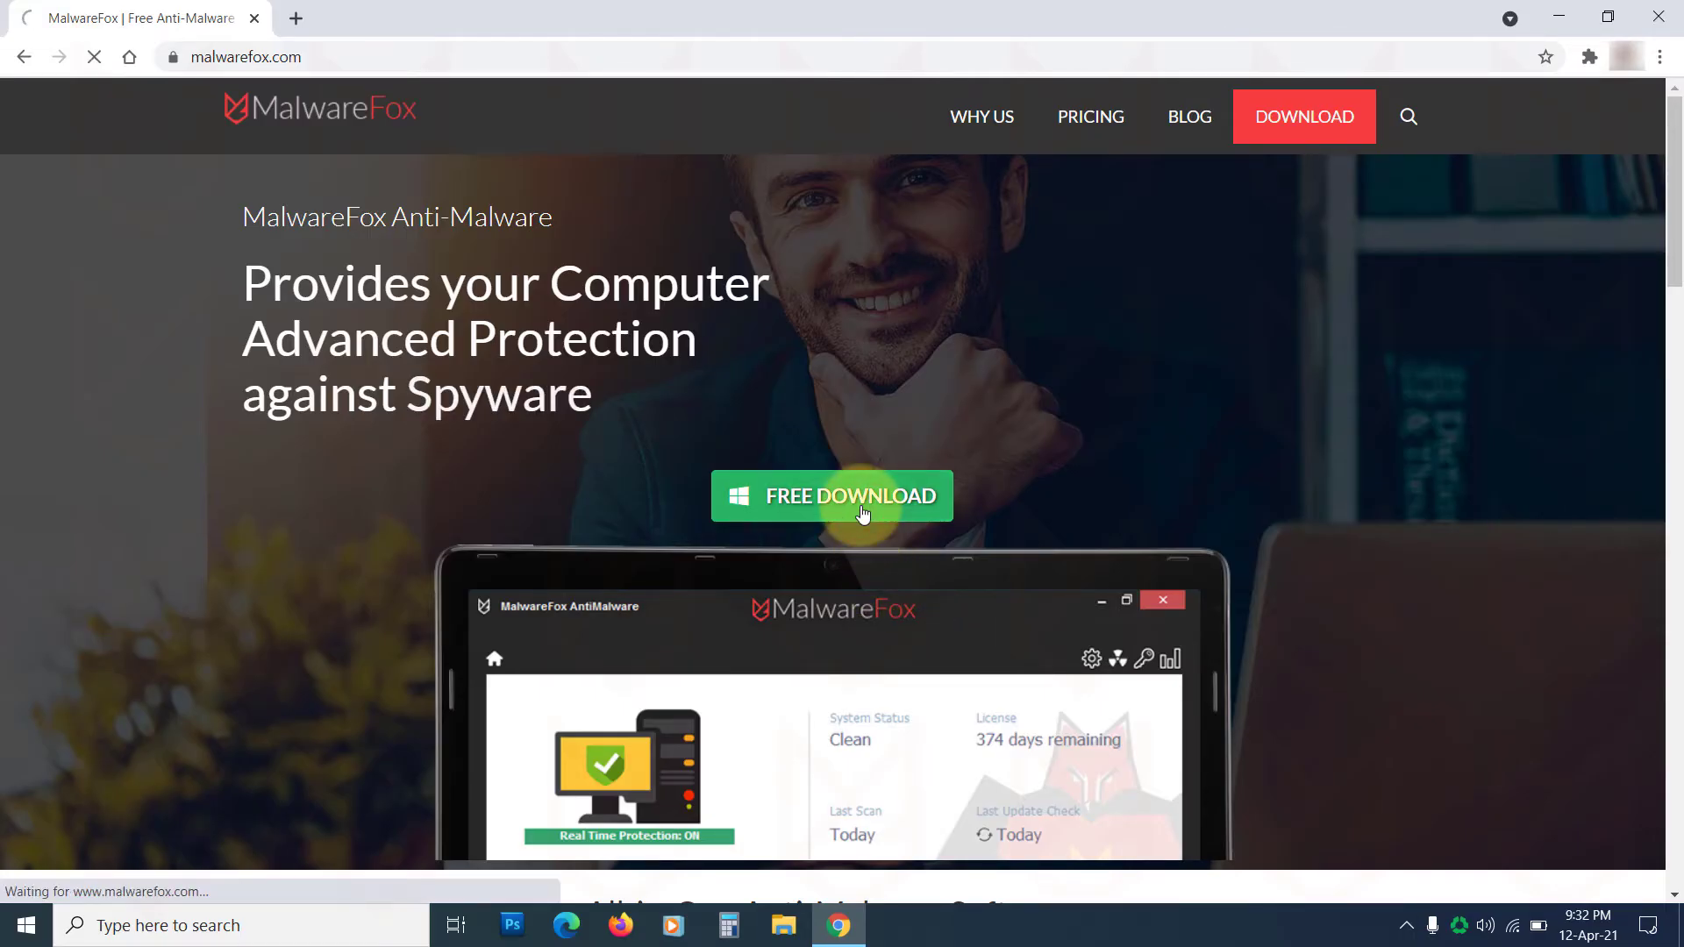
left_click(854, 512)
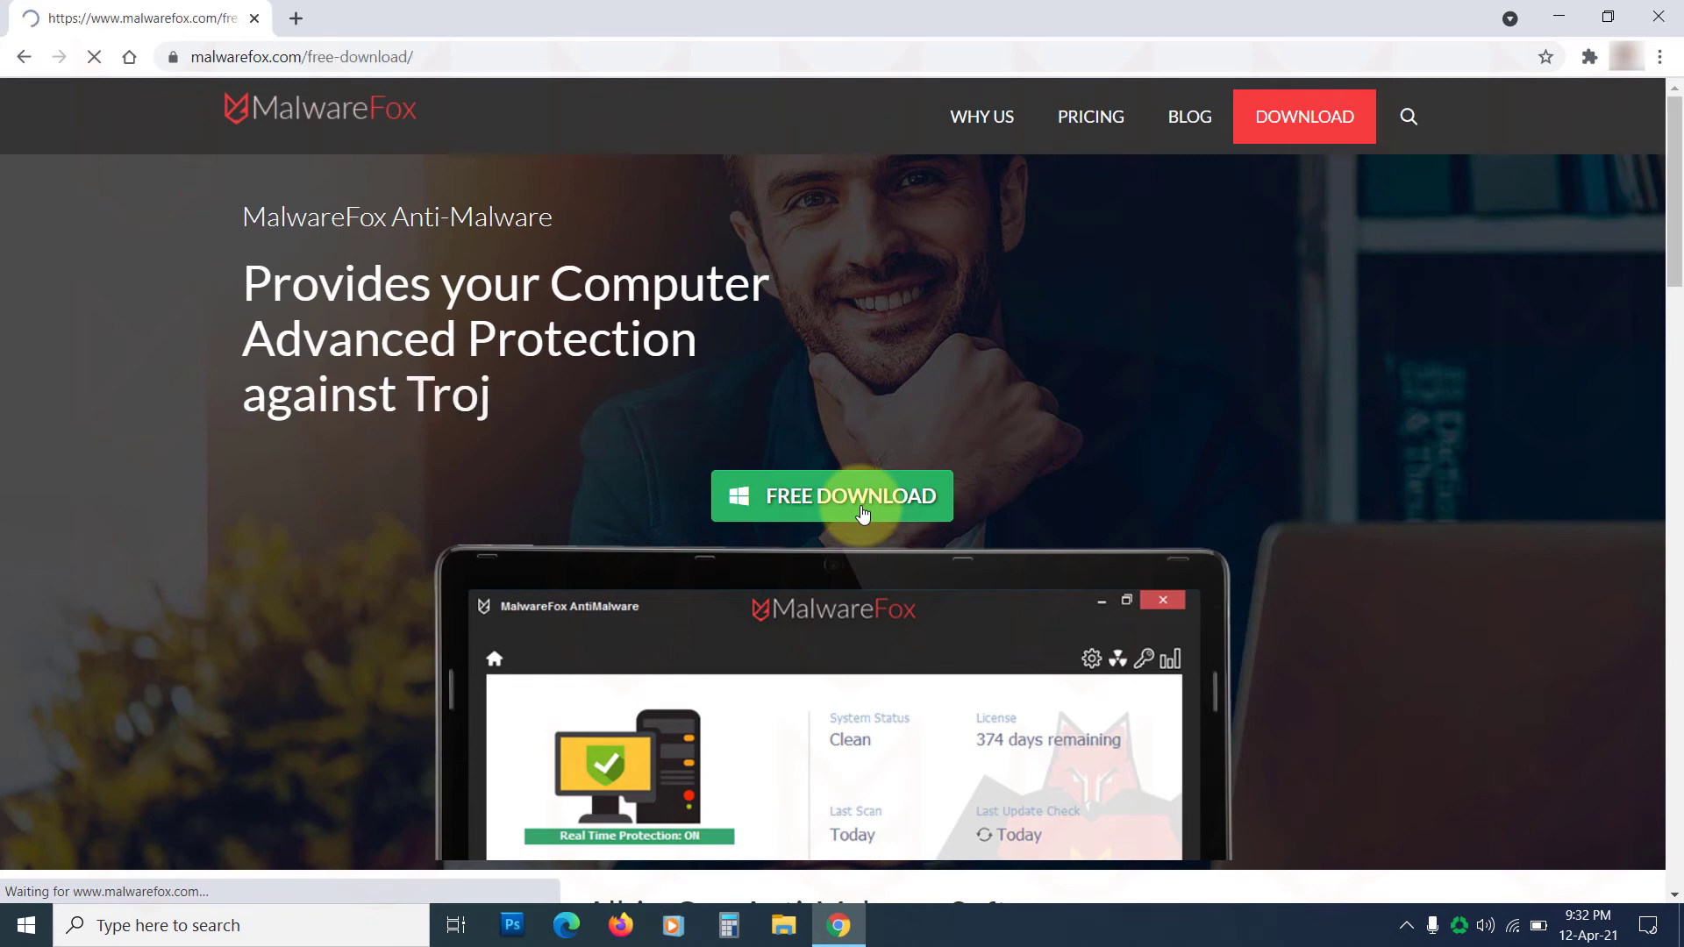
left_click(853, 494)
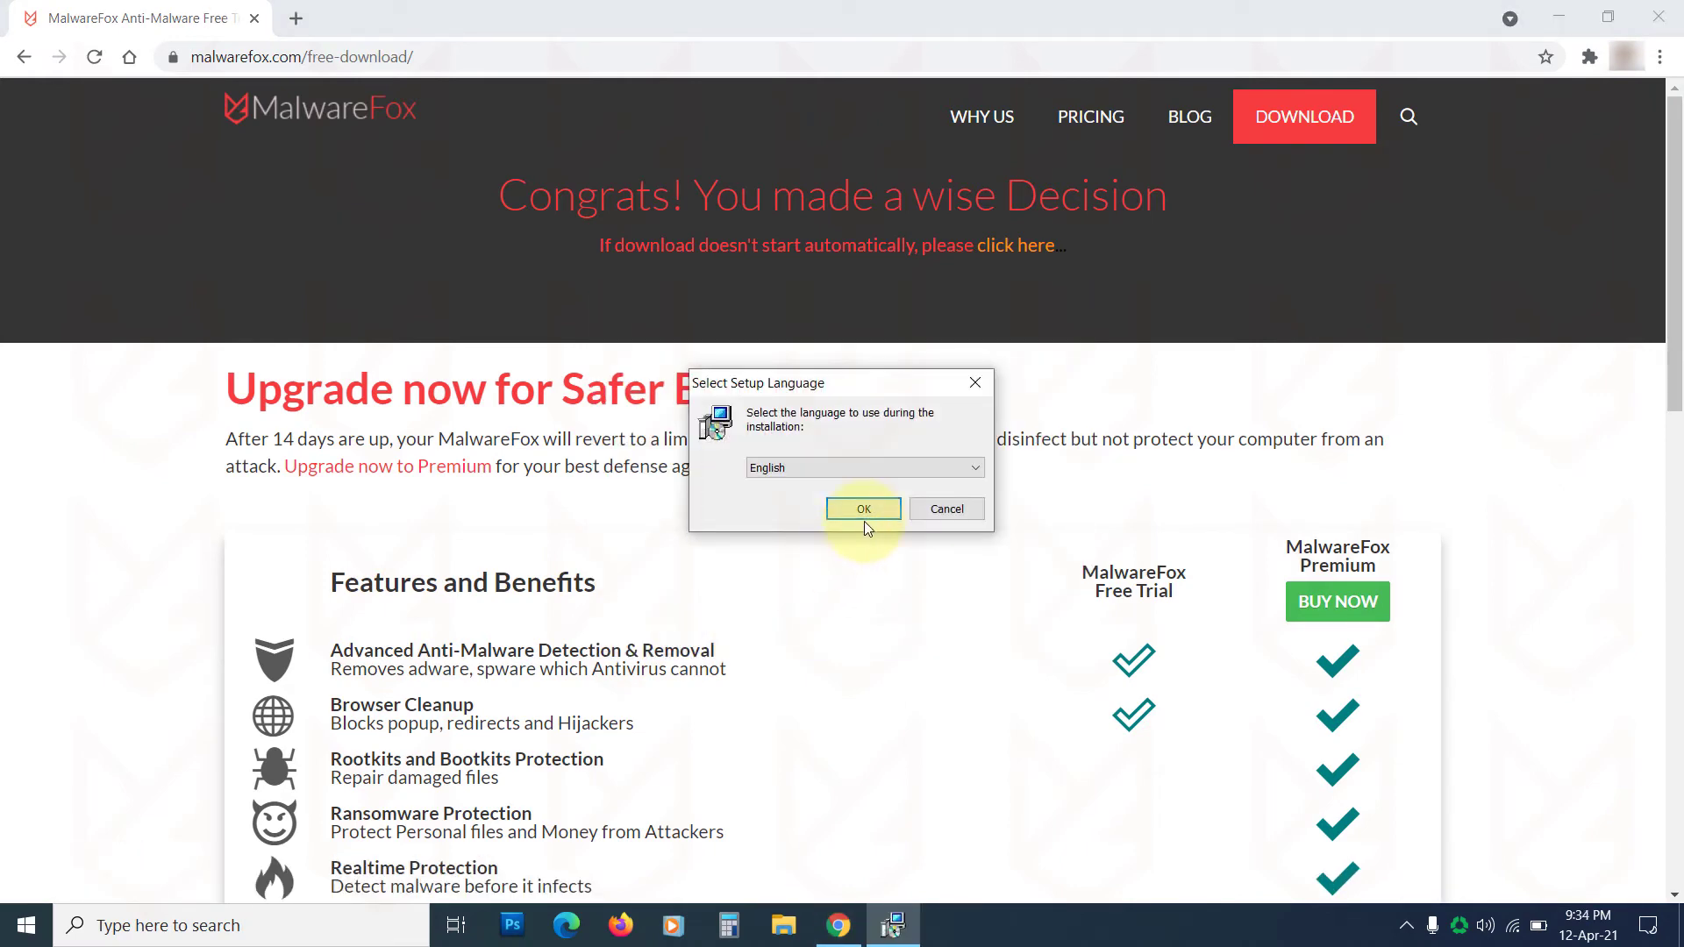
left_click(862, 508)
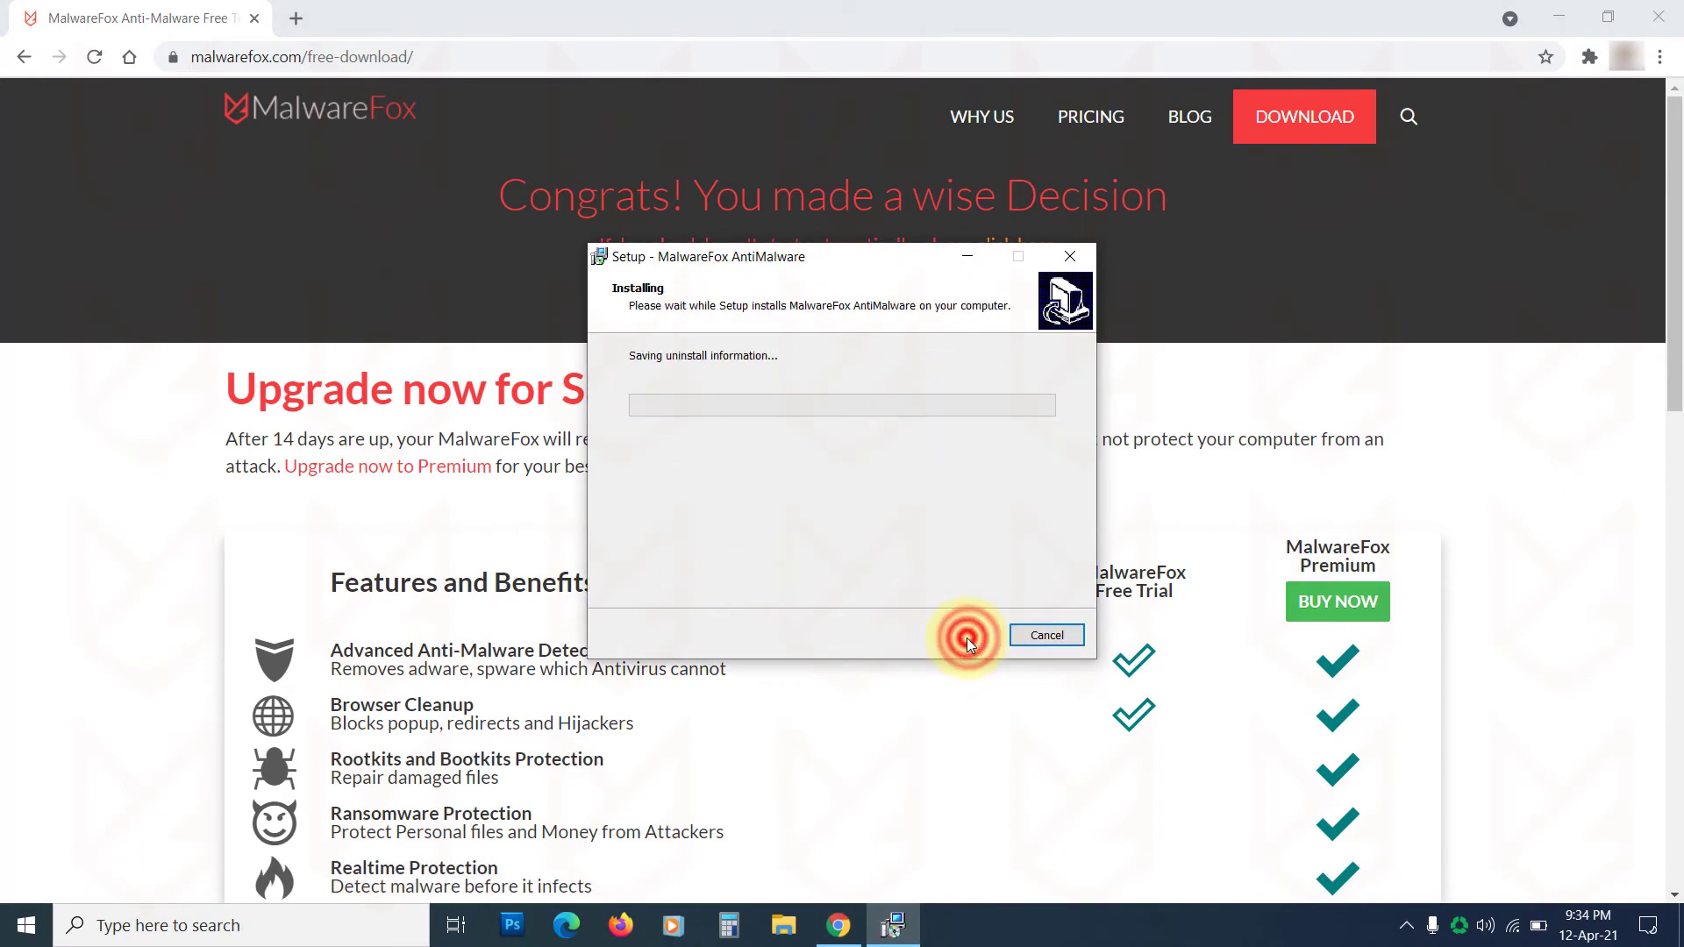
left_click(1045, 635)
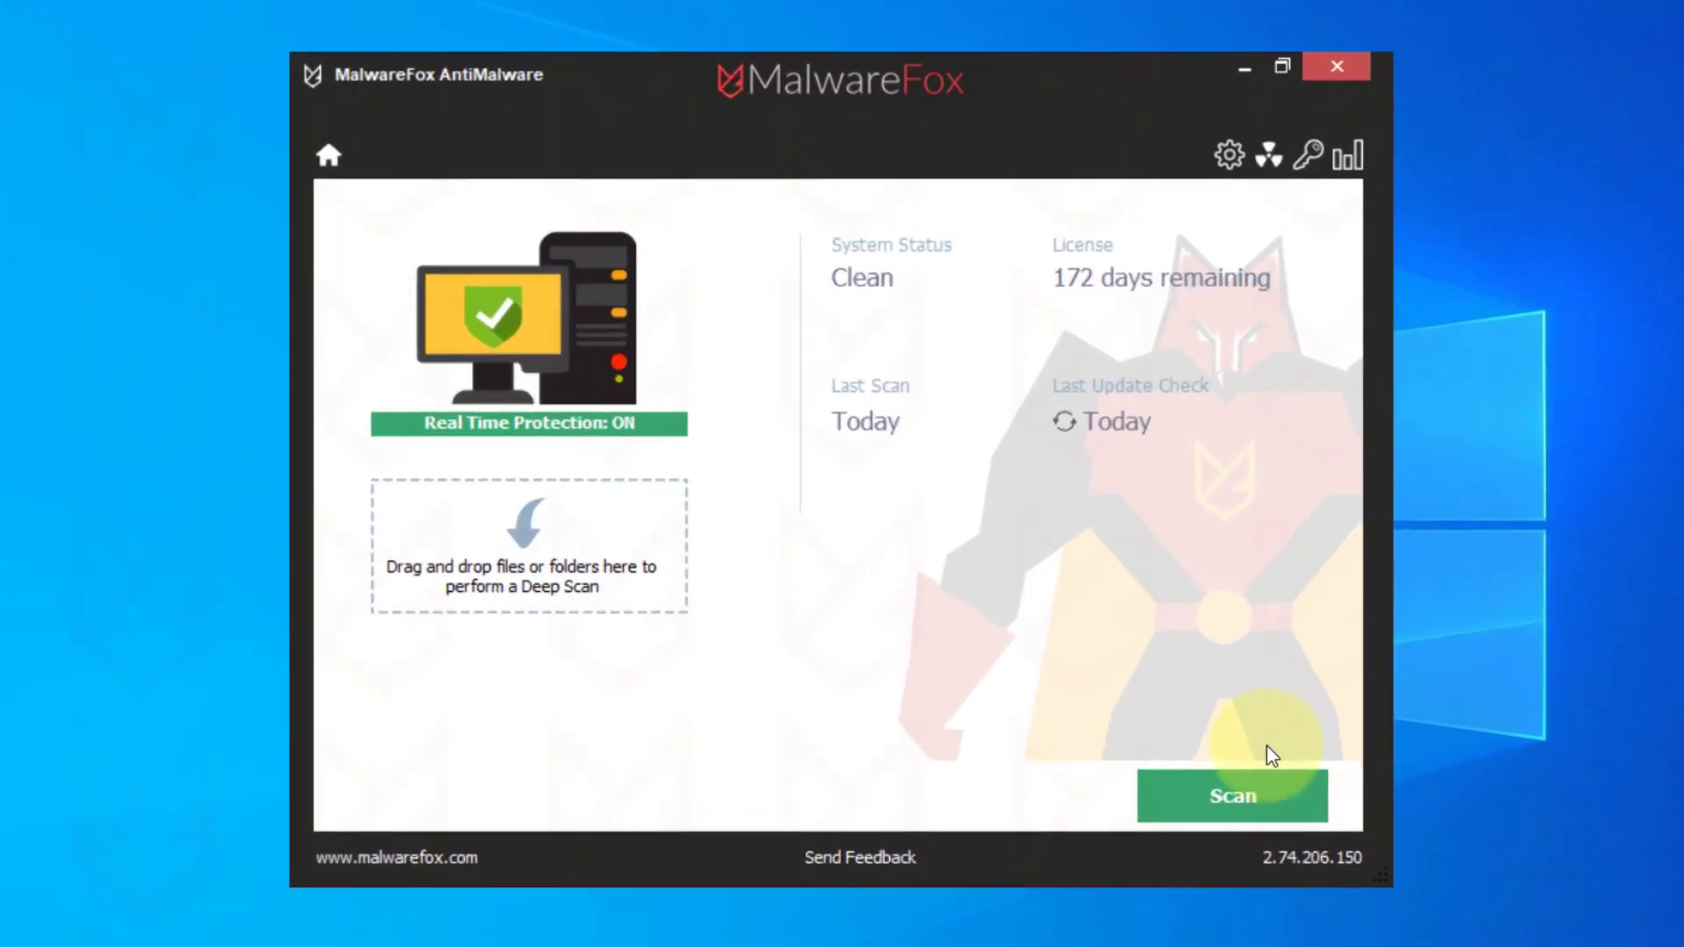
Run a MalwareFox system scan and apply Repair to the 3 harmful objects found
left_click(1231, 796)
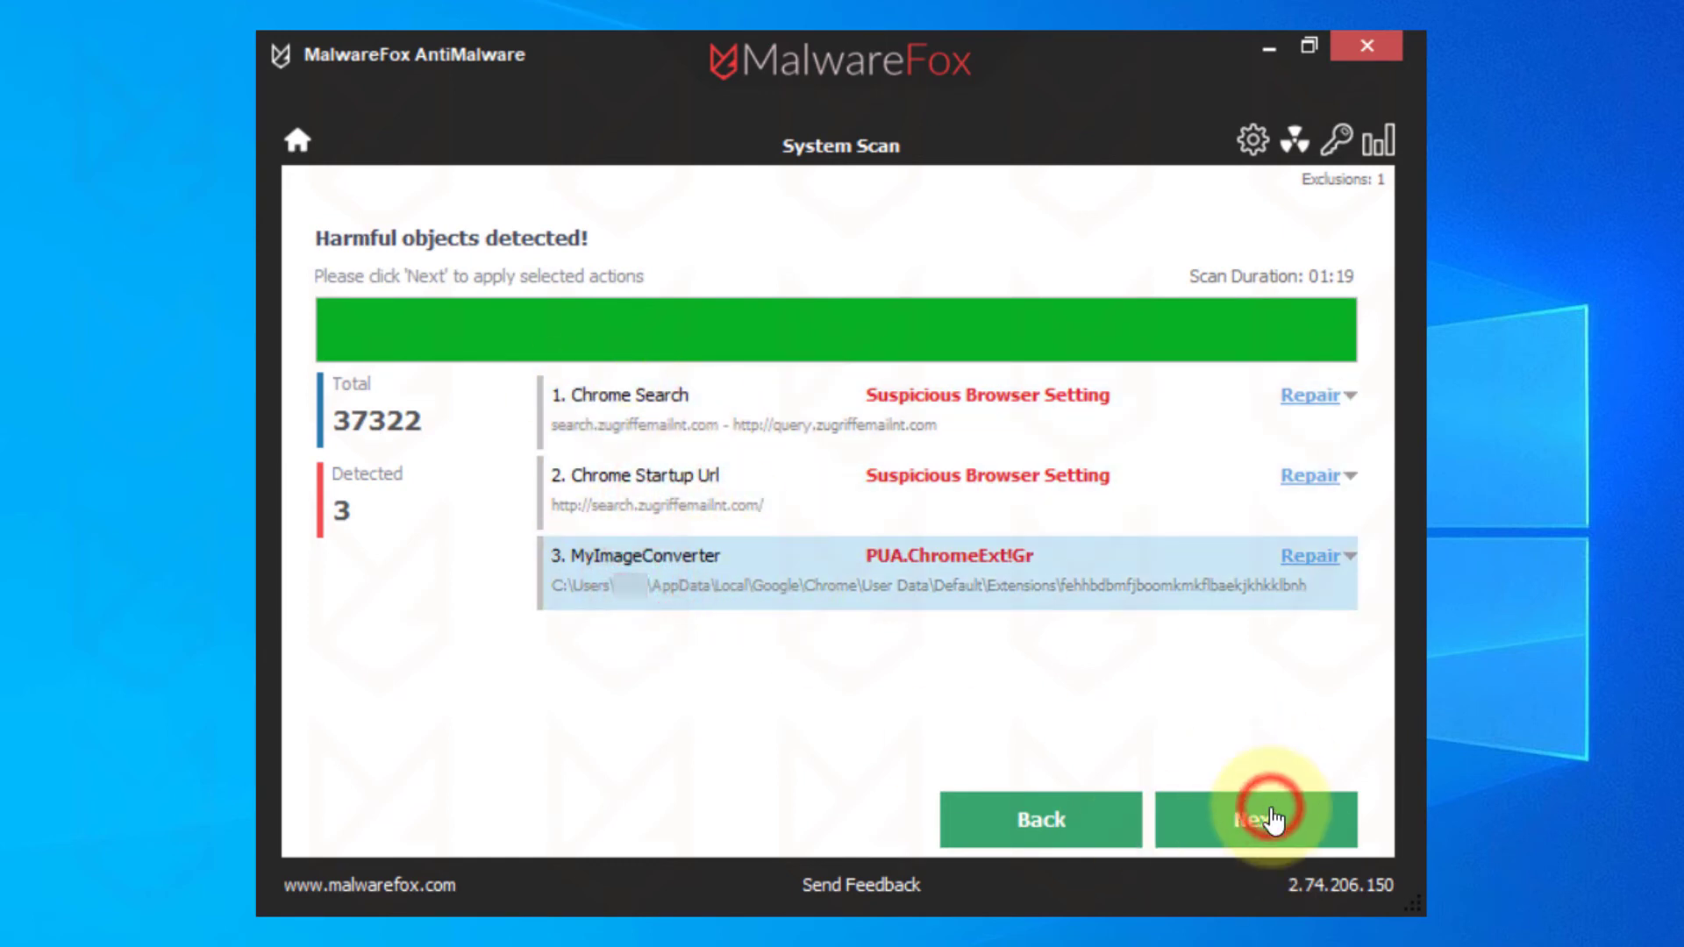
left_click(1266, 821)
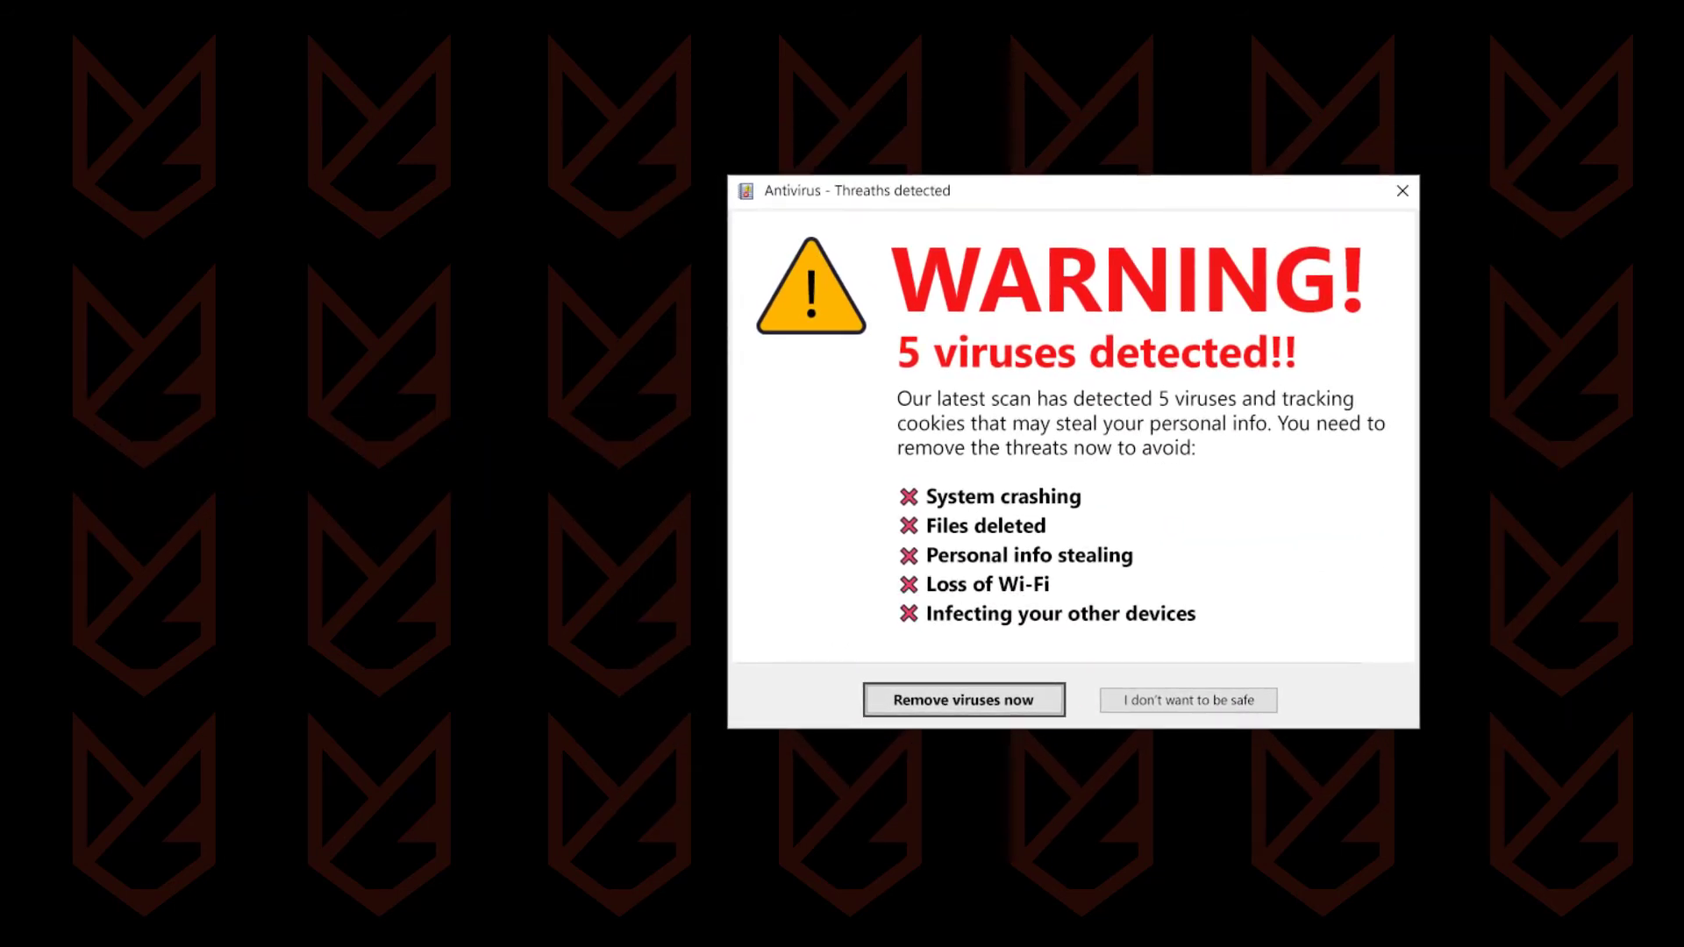
left_click(965, 699)
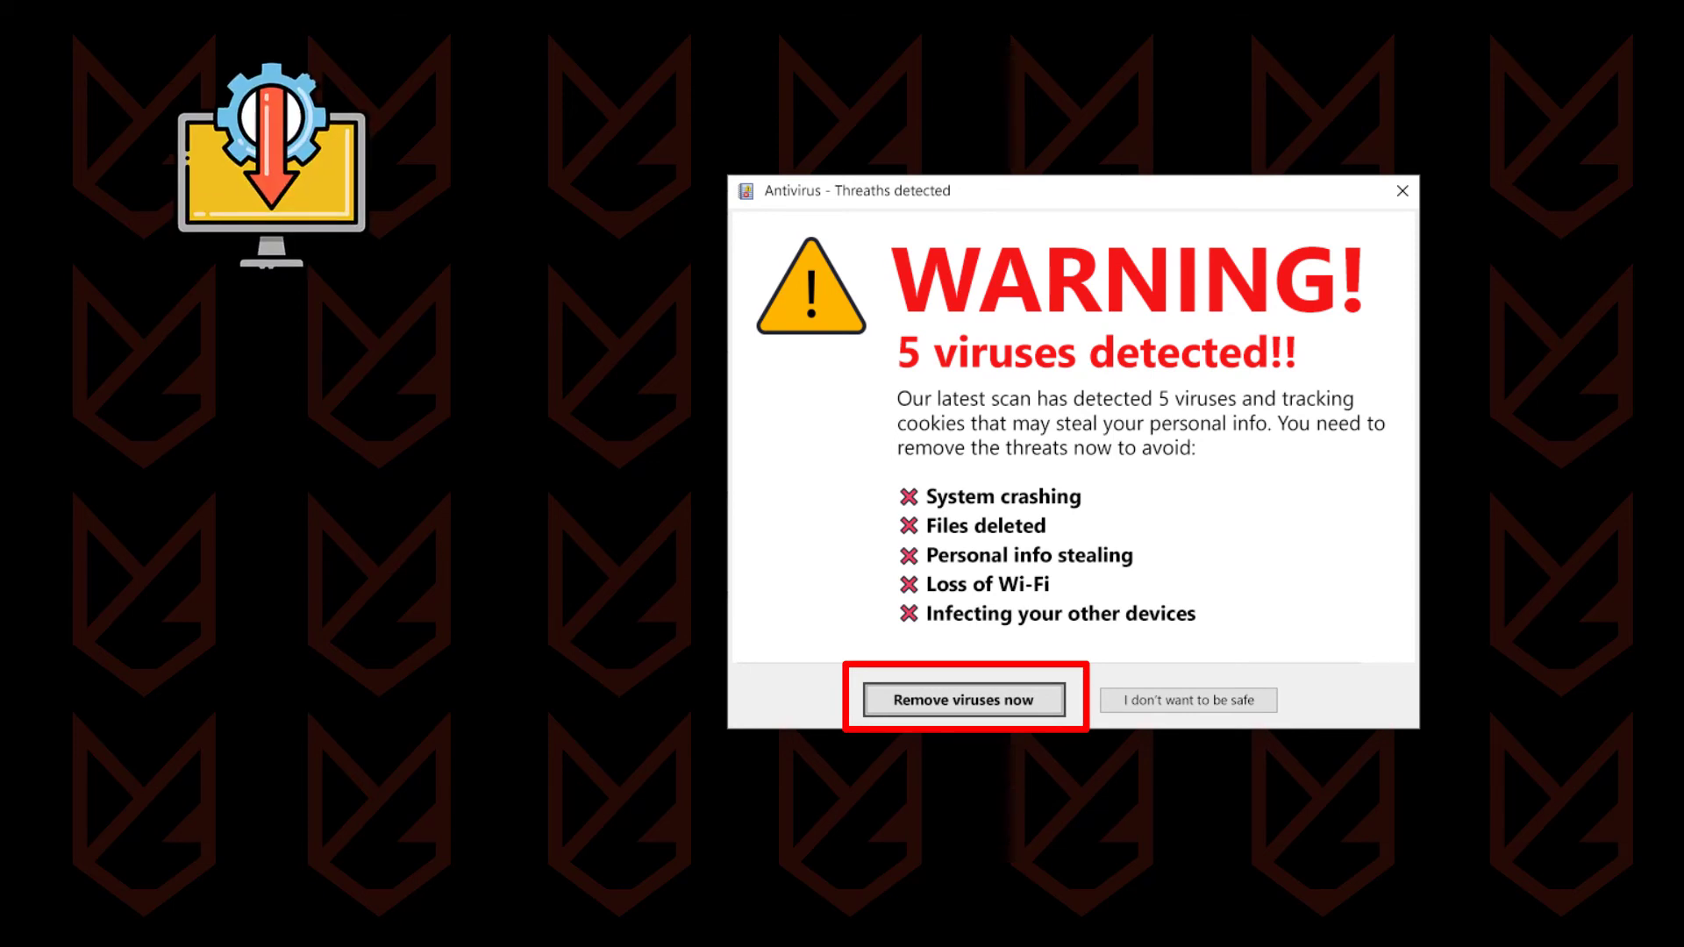